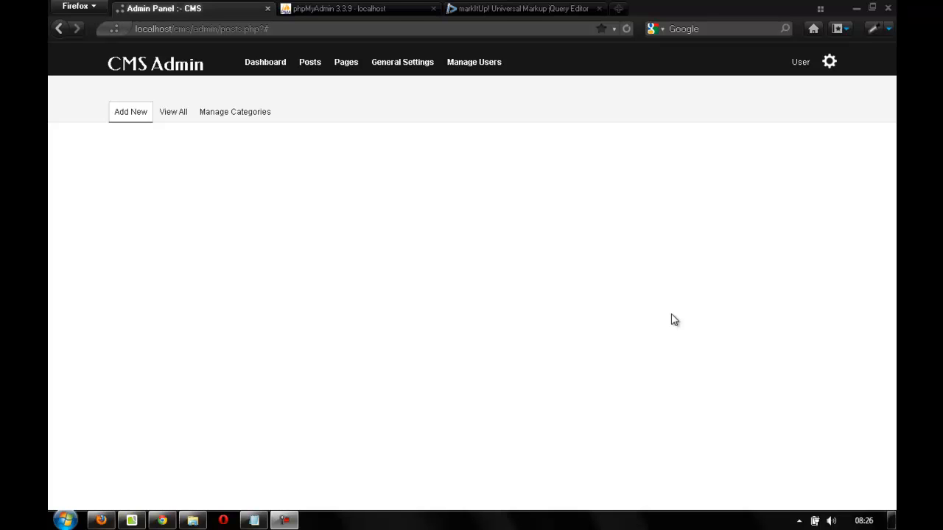
- Leave the browser and open posts.php from wamp/www/cms/admin in E Text Editor
key("F11")
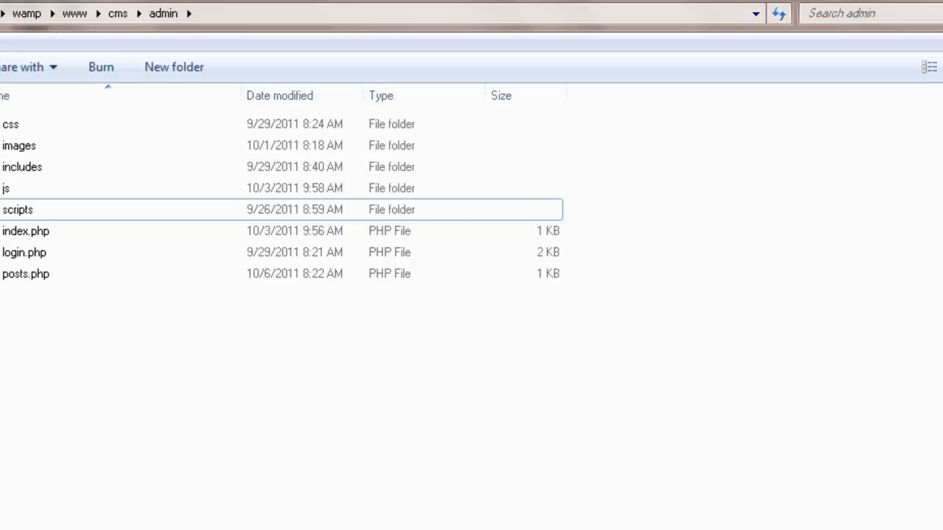
left_click(26, 274)
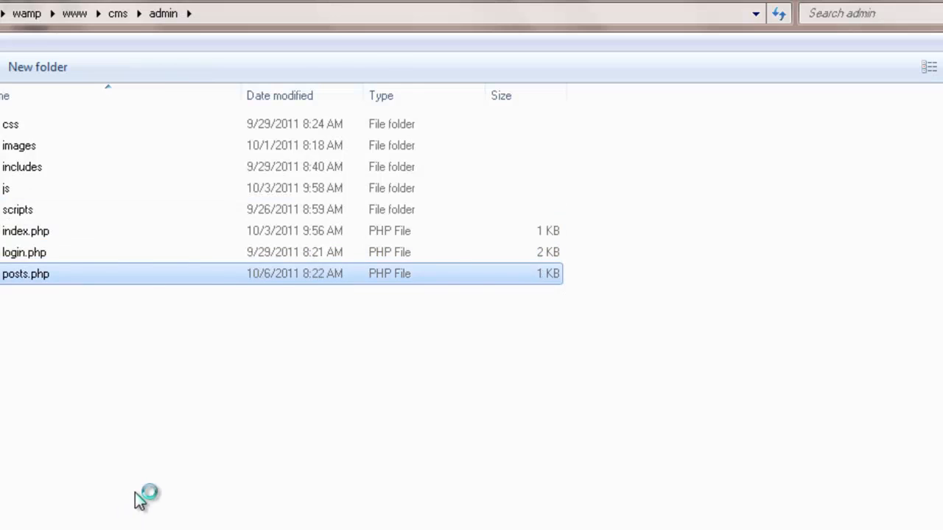
double_click(26, 273)
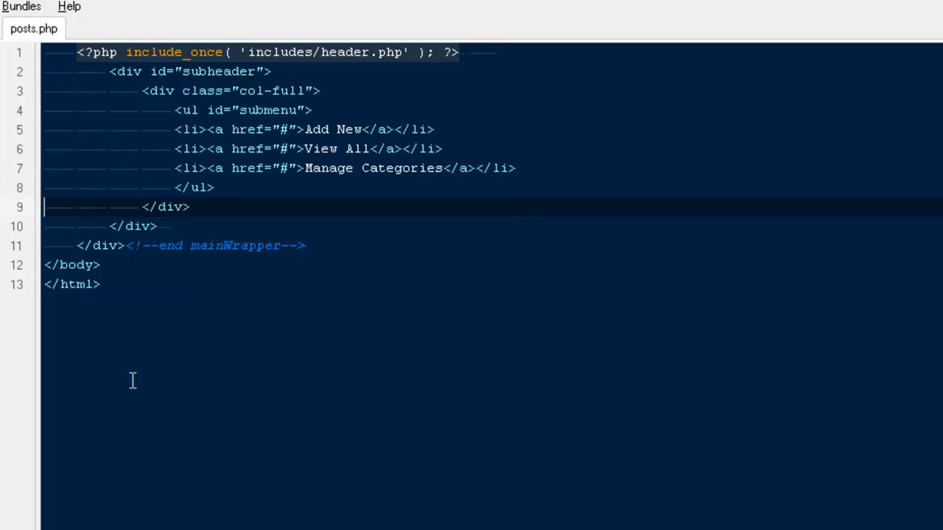
- Add <!-- end col-full --> and <!-- end subheader --> comments after the closing div tags
key("Enter")
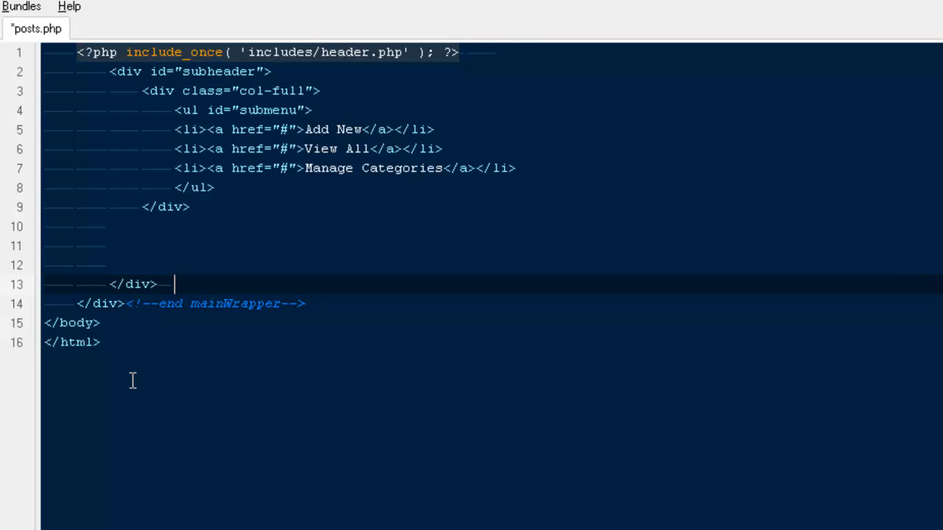
type("<!0")
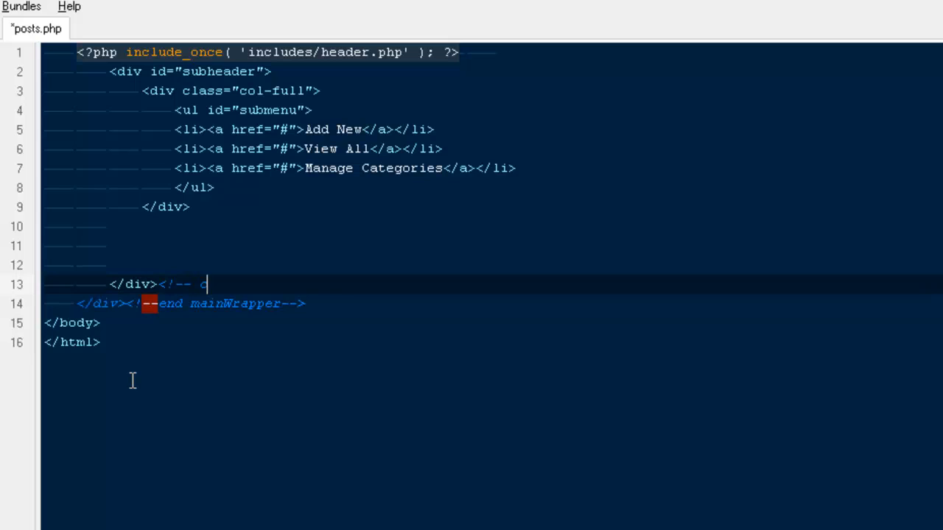
type("end col")
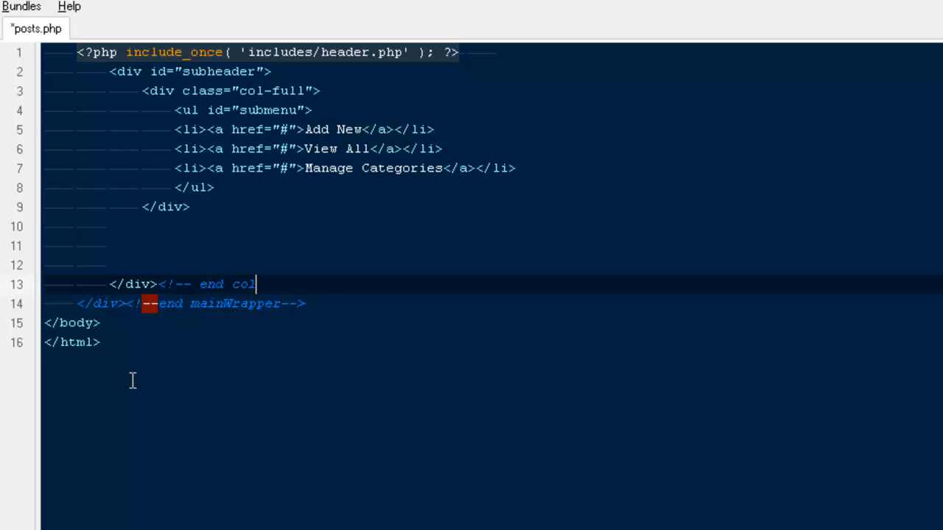
type("-full -->")
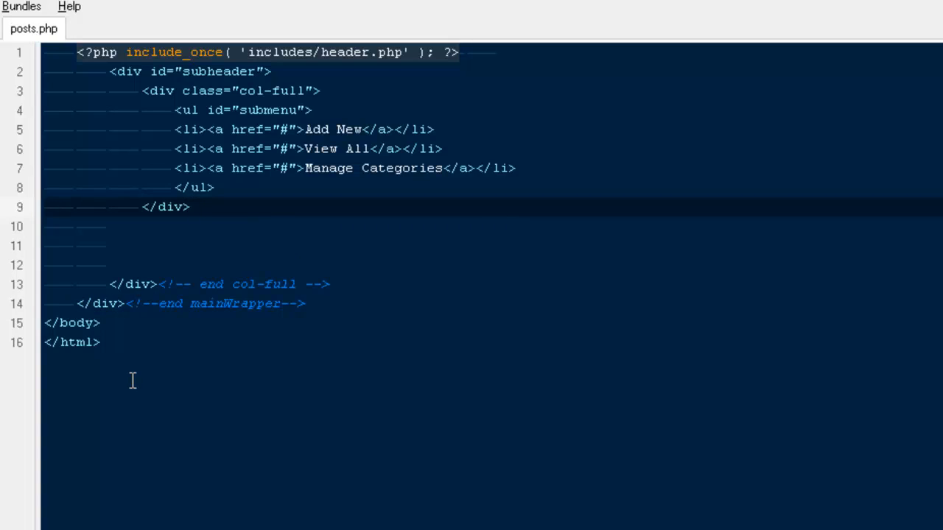
type("<!")
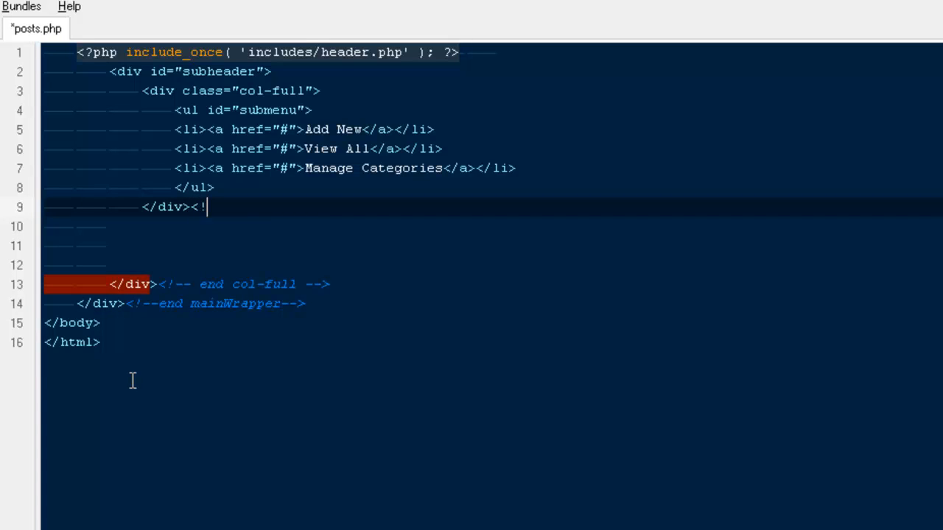
type("--")
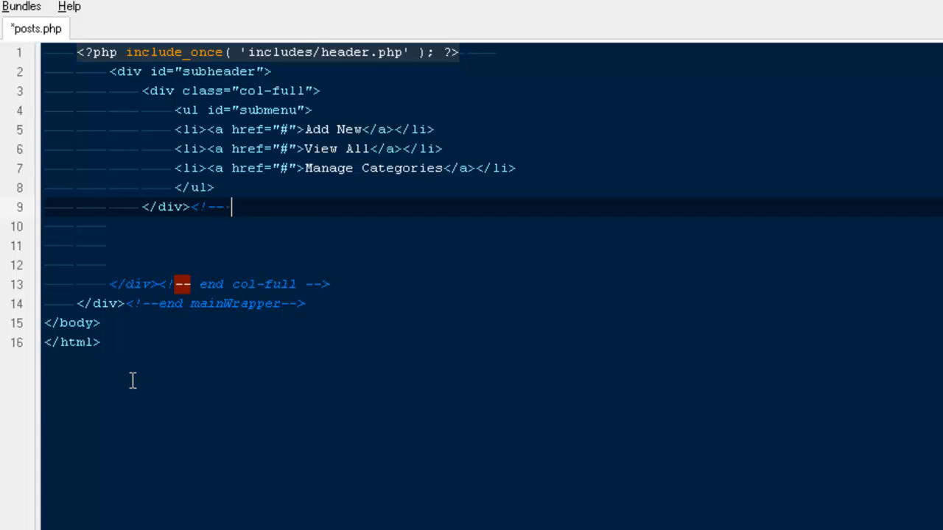
type("col-full -->")
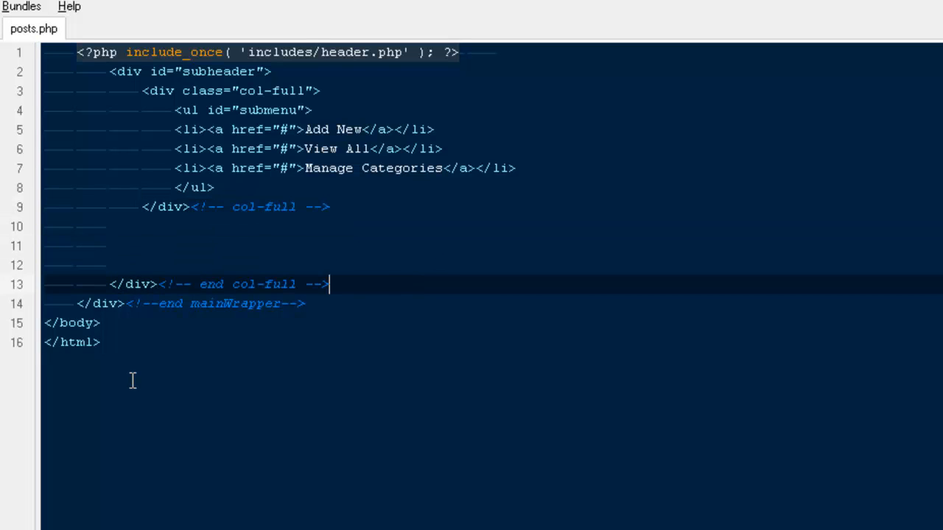
double_click(264, 284)
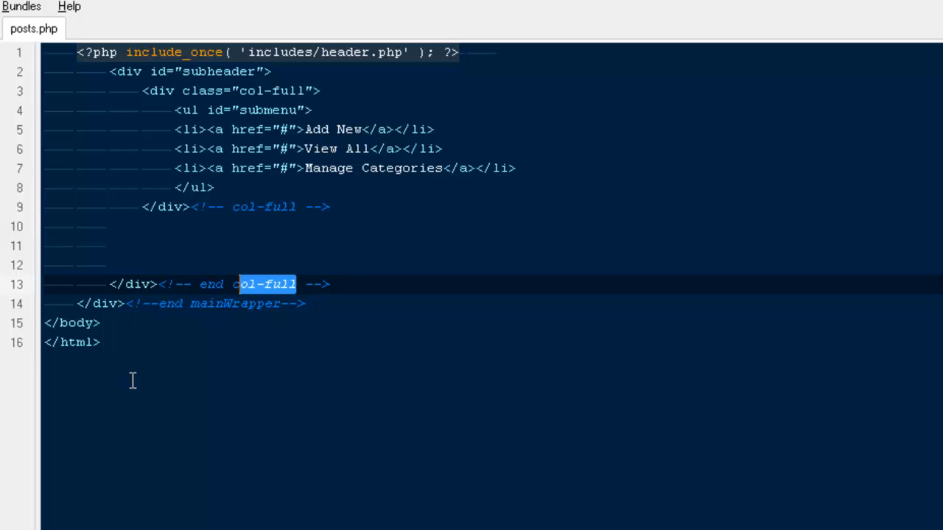
type("subhea")
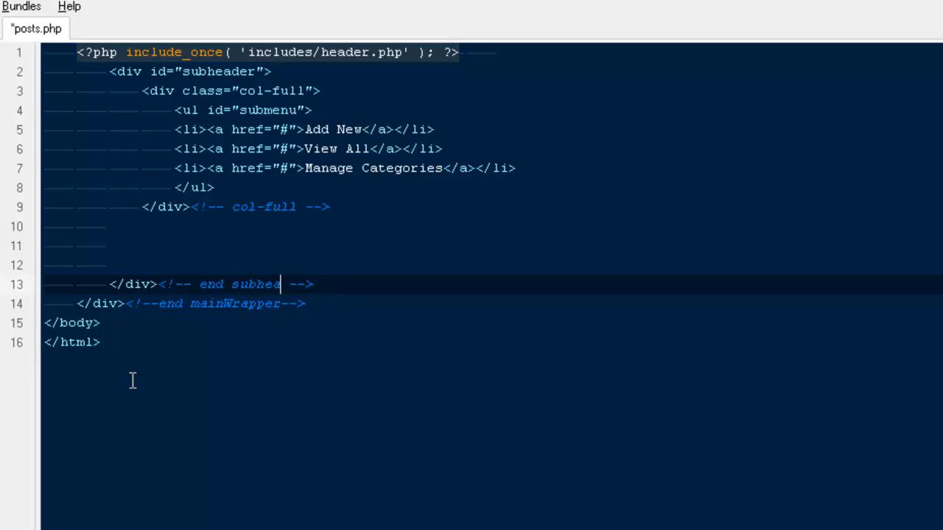
type("der")
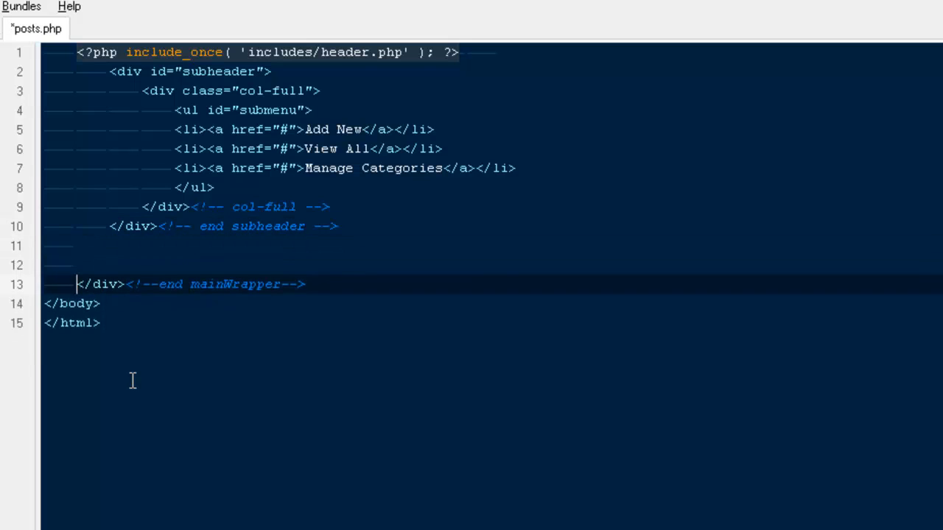
- Add a col-full div wrapping a viewposts div, closed with end view posts and end col-full comments
type("div class=\"test\">")
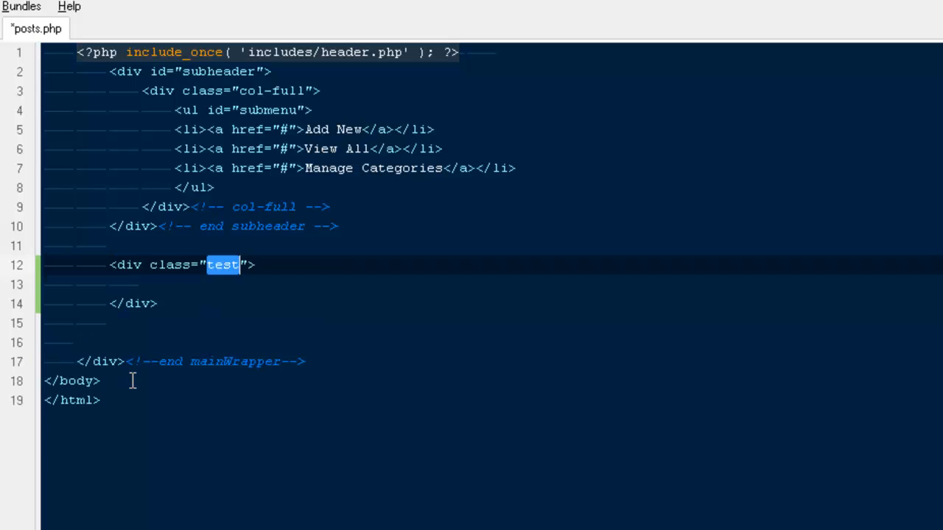
type("col-fi")
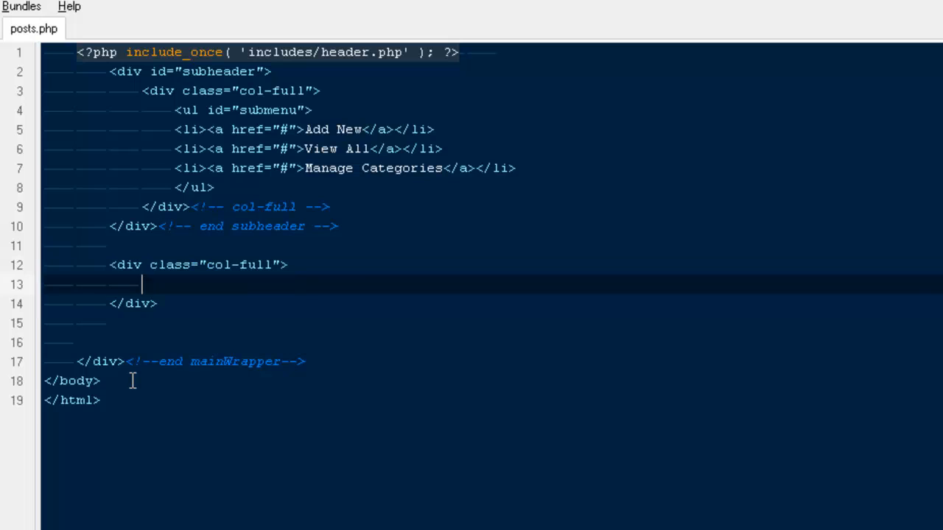
type("<div id=\"vi\" class=\"test\">")
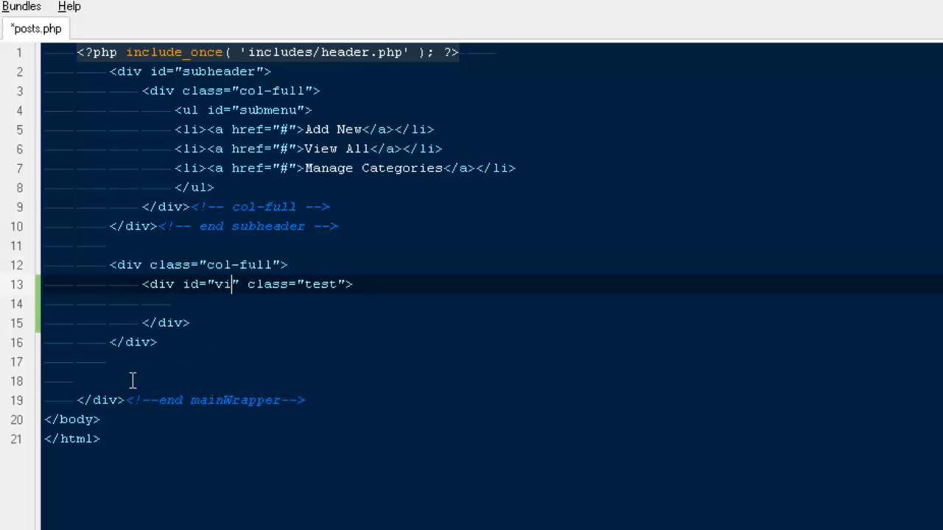
type("ewposts")
left_click(494, 323)
type("<")
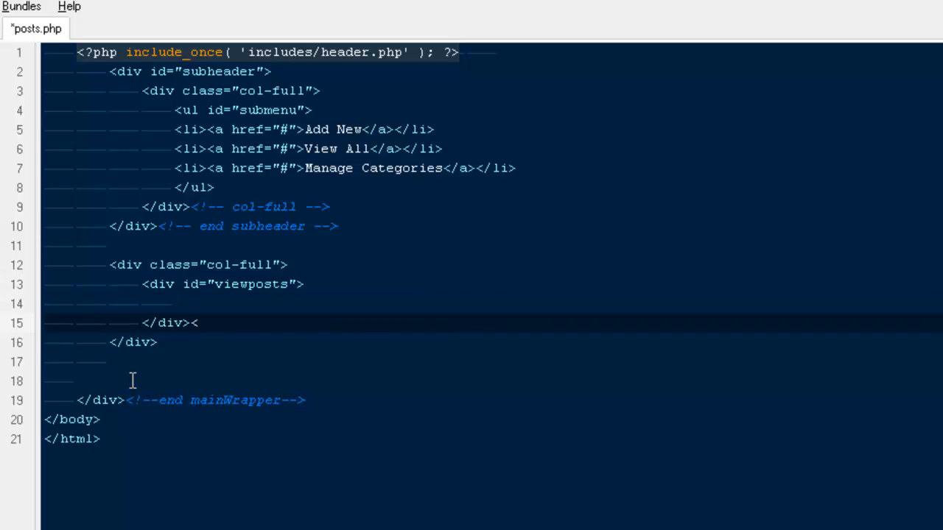
type("!-- end")
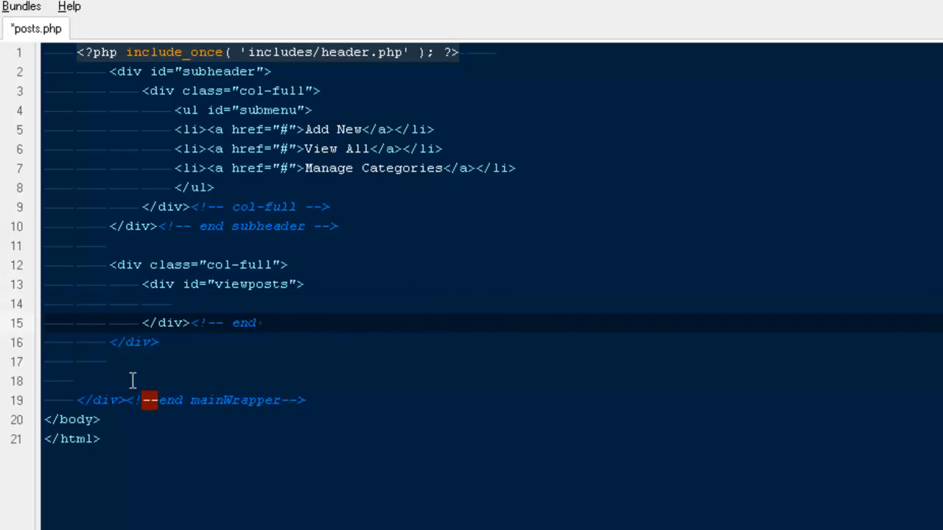
type("view p")
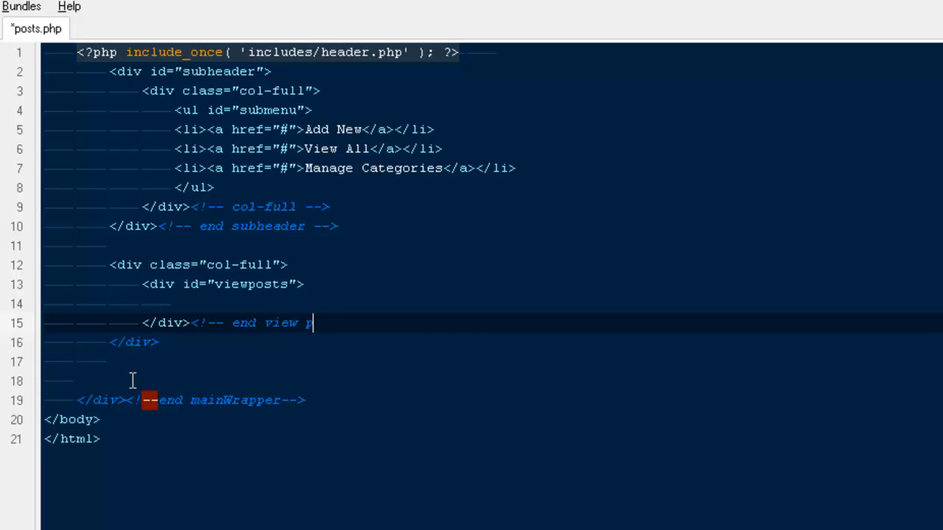
type("osts -->")
left_click(494, 343)
type("<!")
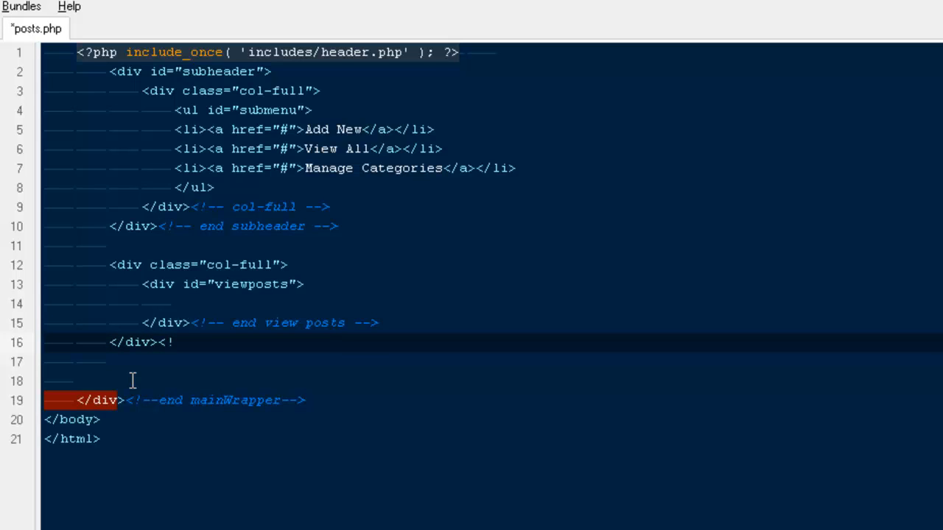
type("-- end col-full -->")
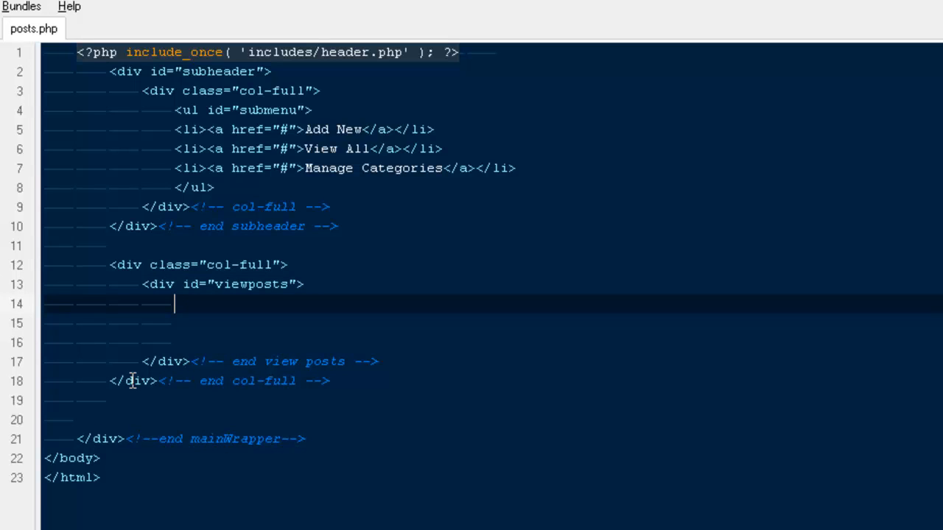
- Add a 100%-wide table with a thead row of six empty <th scope="col"> cells
type("table >")
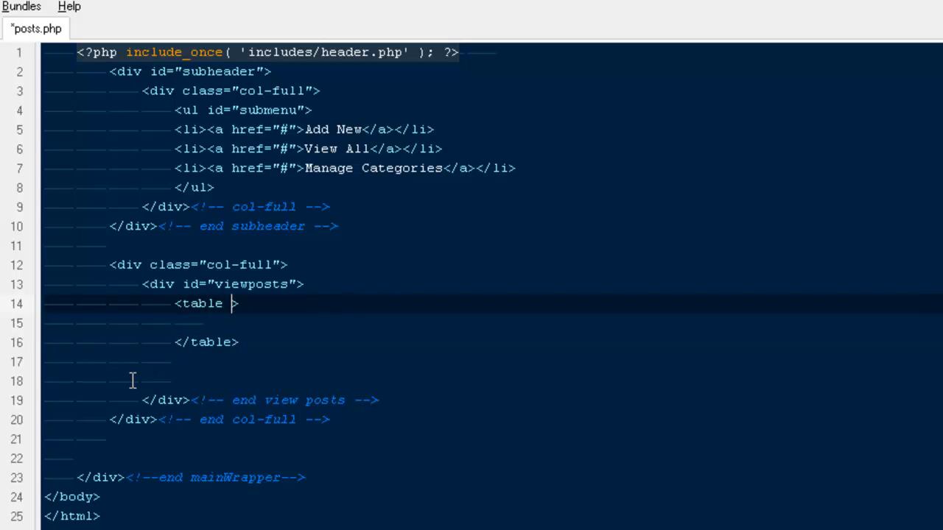
type("w")
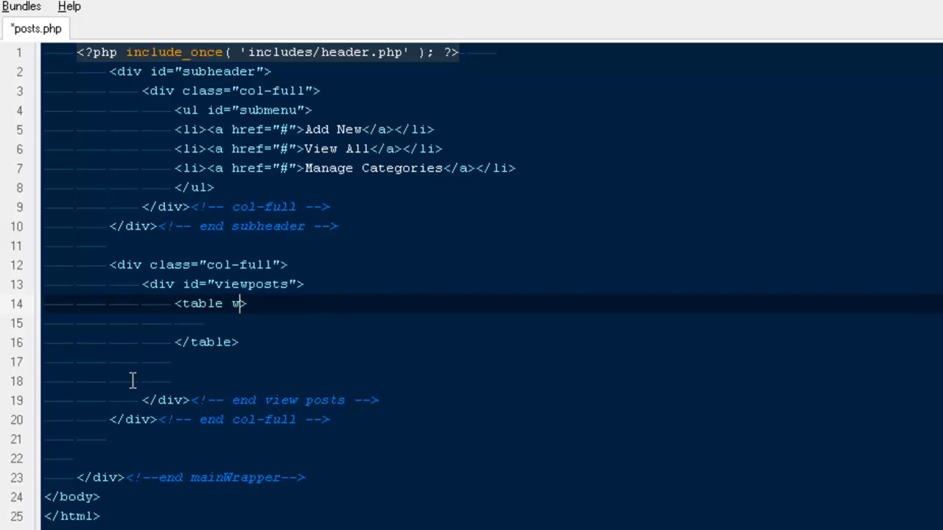
type("idth=\"")
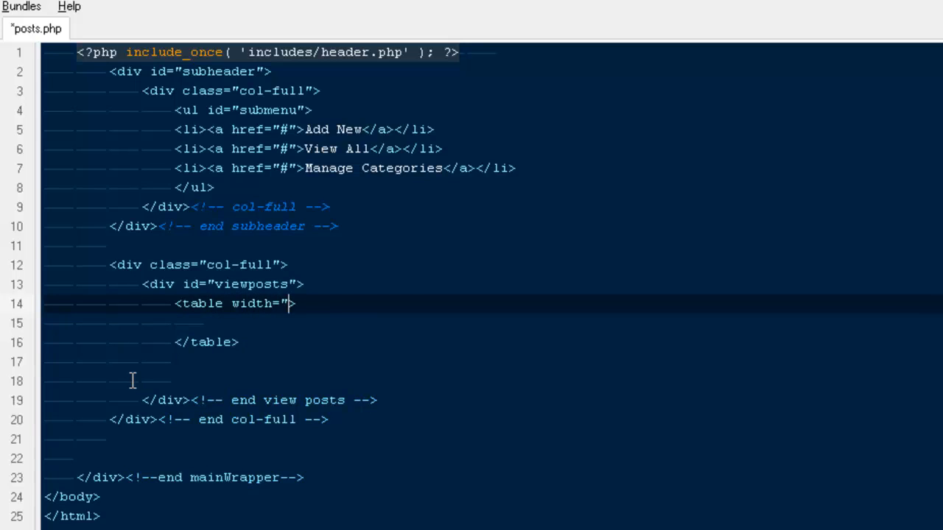
type("100%")
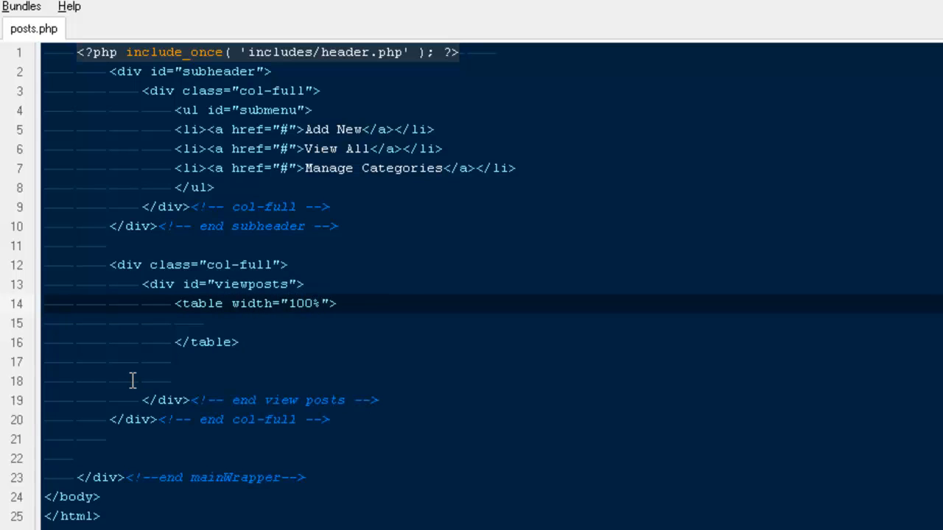
type("thead>")
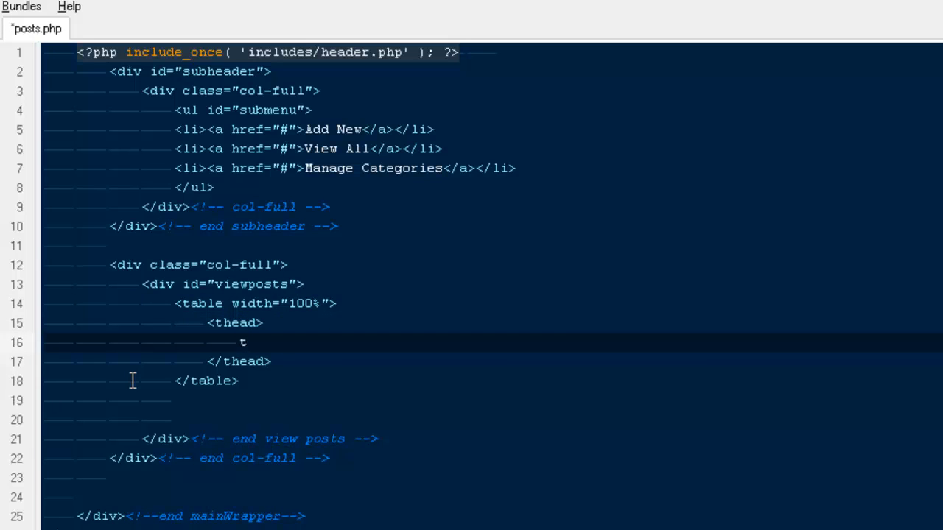
type("r>")
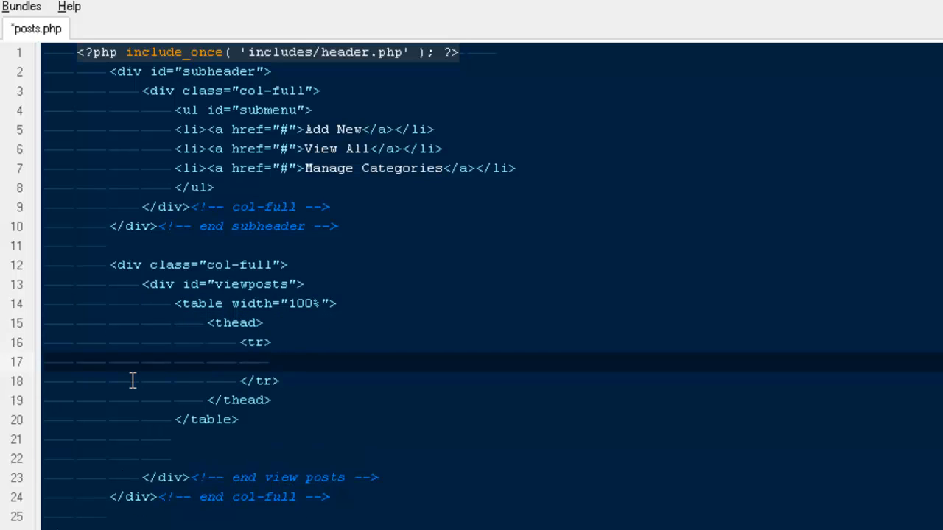
type("<th></th>")
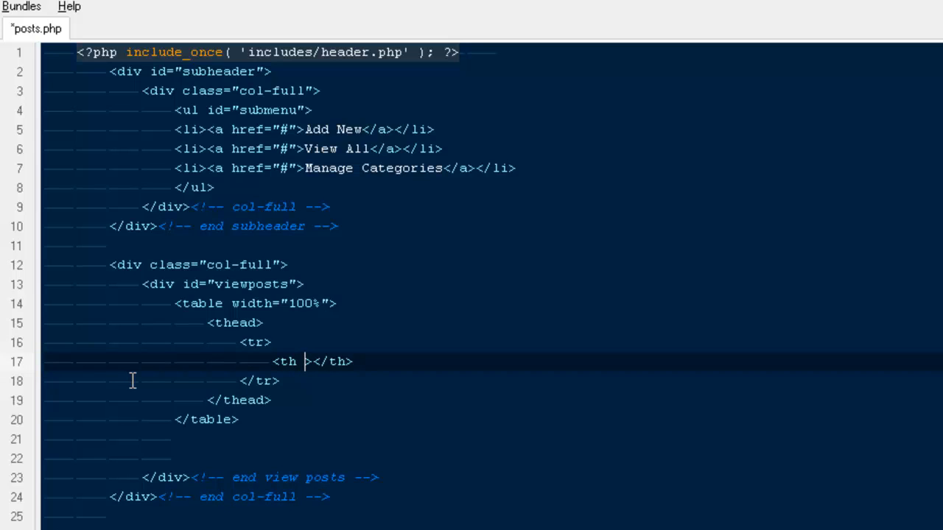
type("scope=\"")
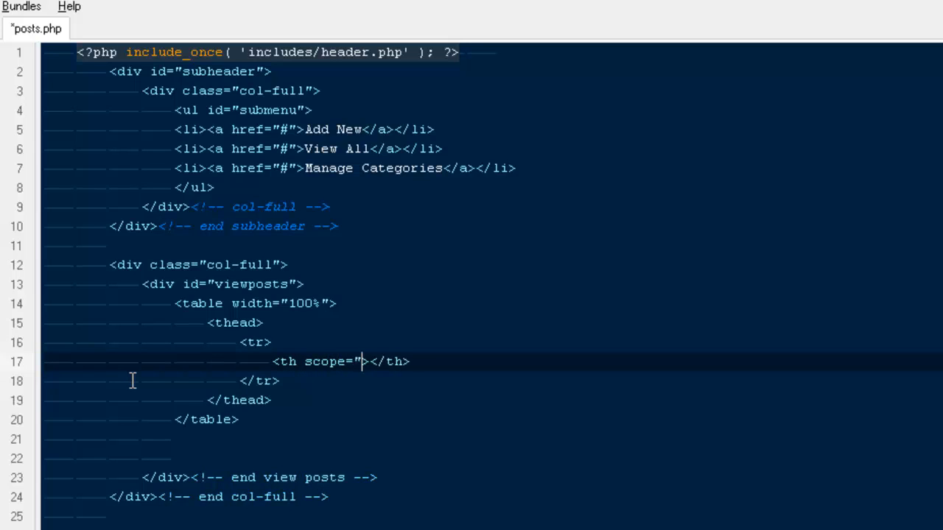
type("col\"")
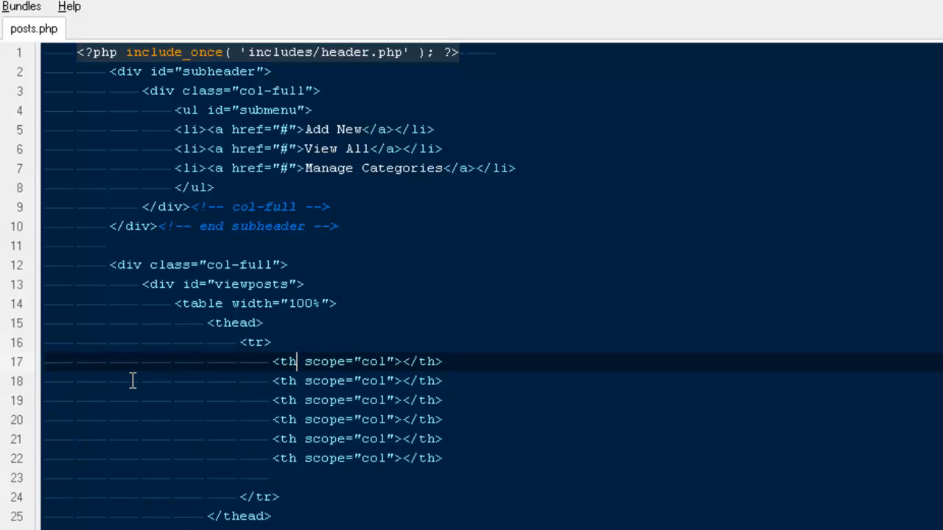
left_click(300, 361)
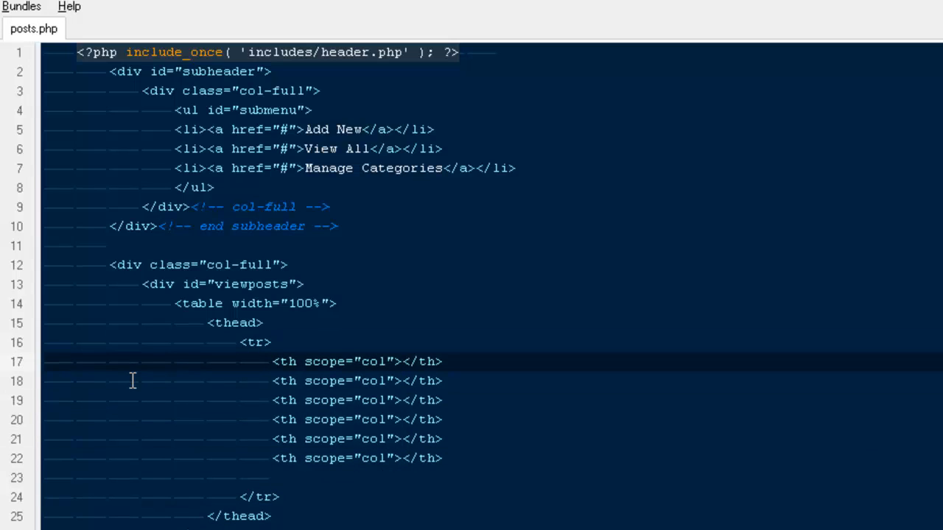
- Label the first two header cells Title and Snippets, replacing Description
type("Title")
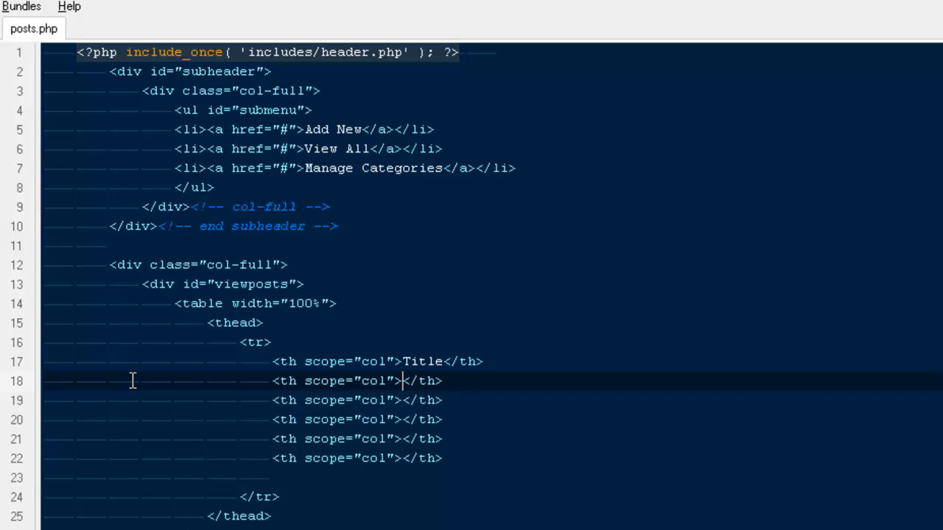
type("Desc")
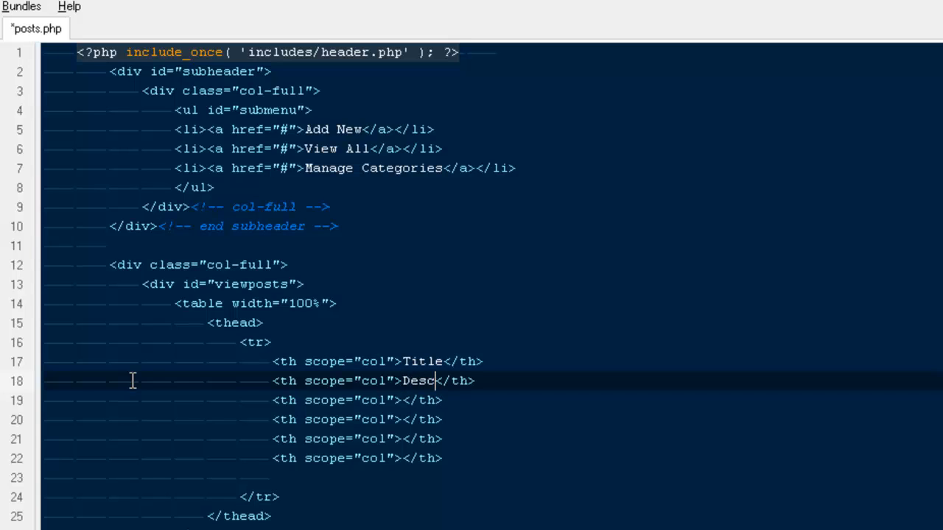
type("ription")
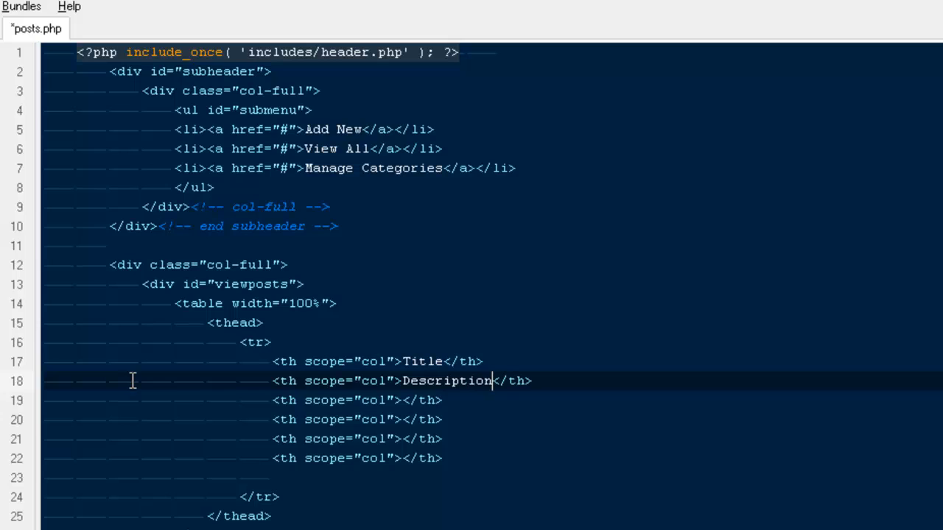
double_click(446, 381)
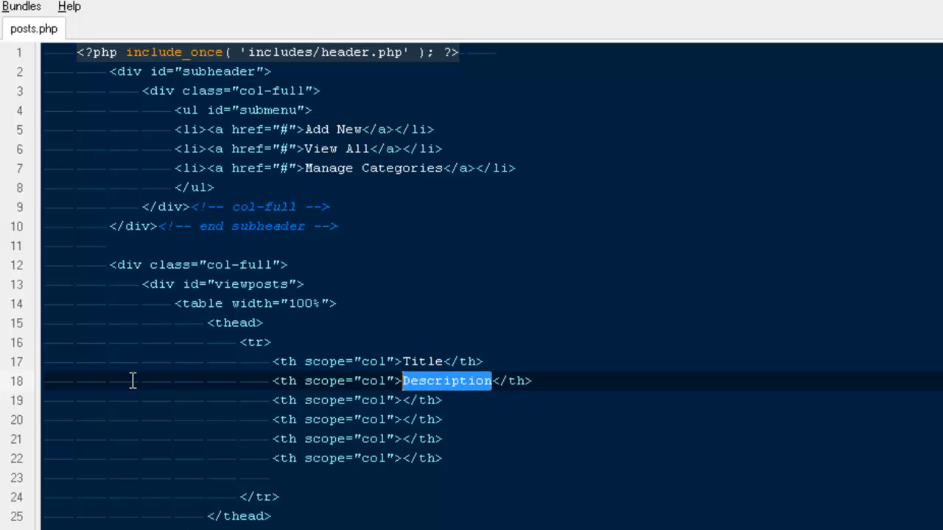
type("Snippets")
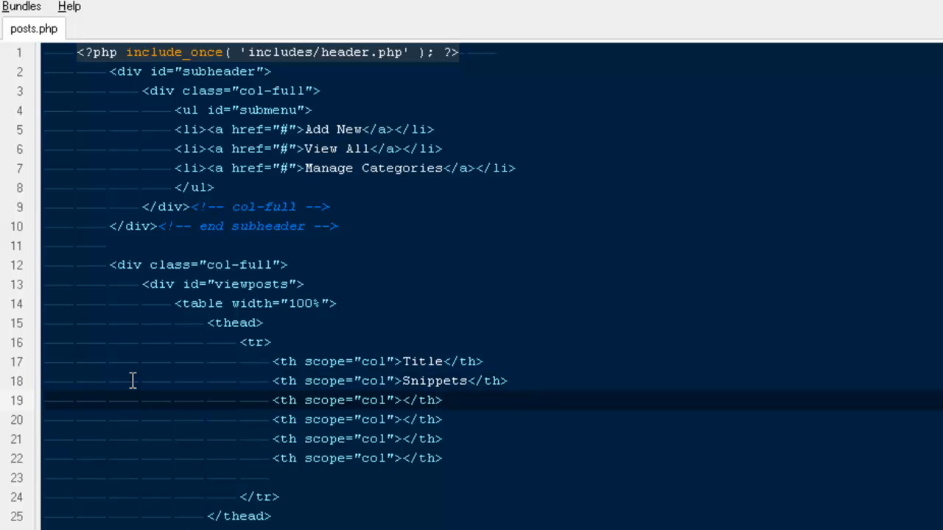
- Label the remaining header cells Created By, Created On, Comments and Actions
left_click(402, 400)
type("Created ")
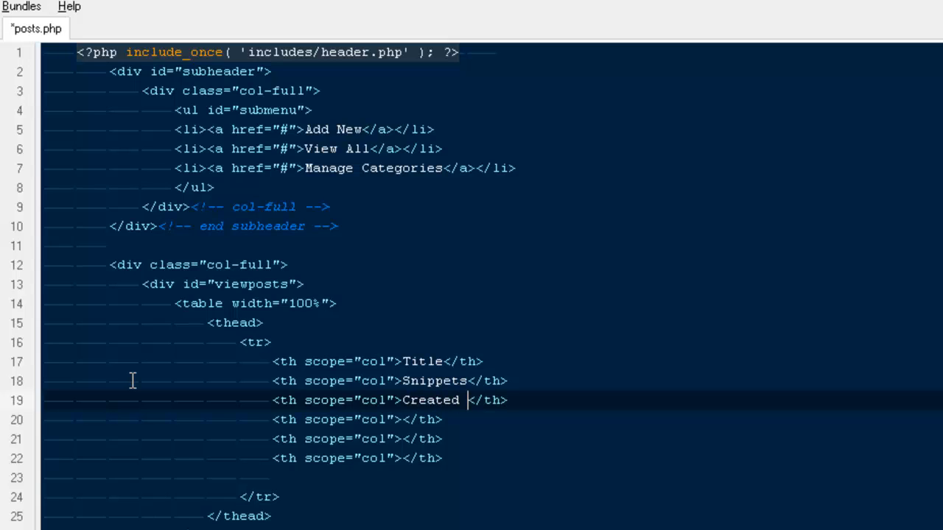
type("By")
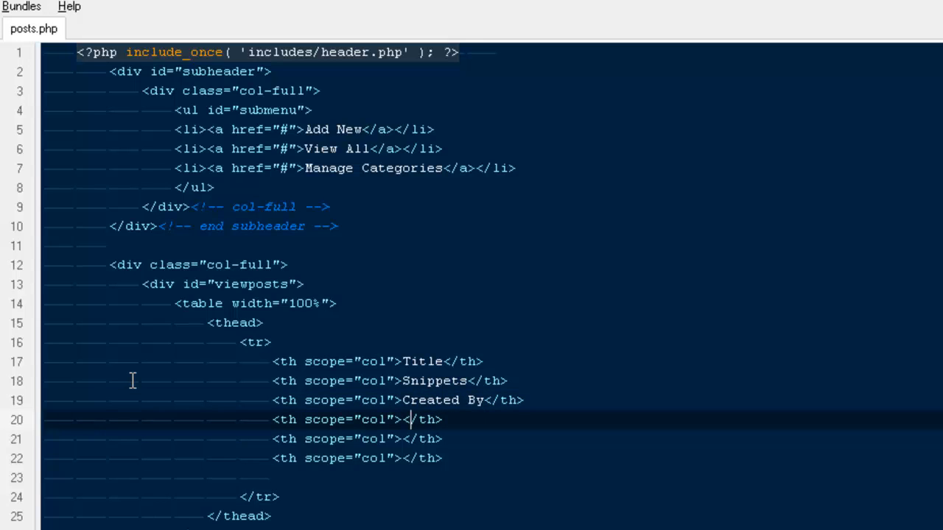
type("Cer")
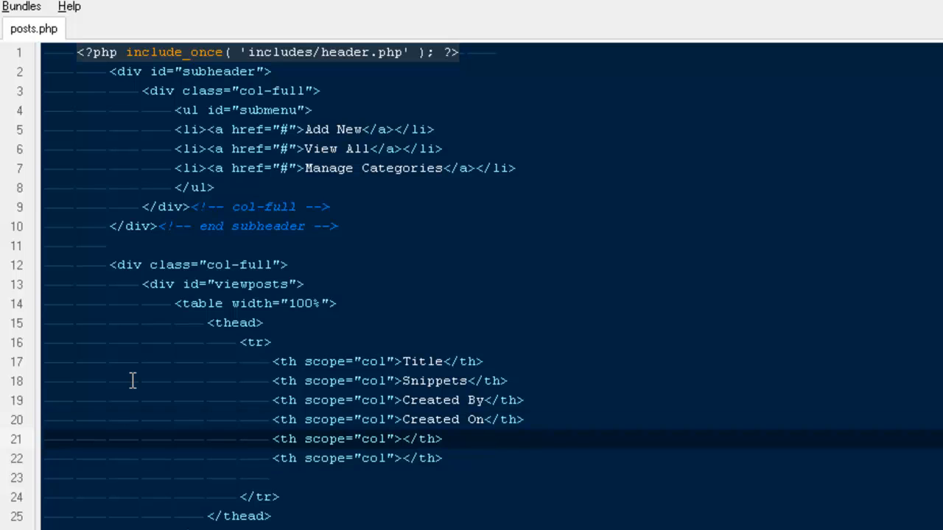
type("Comments")
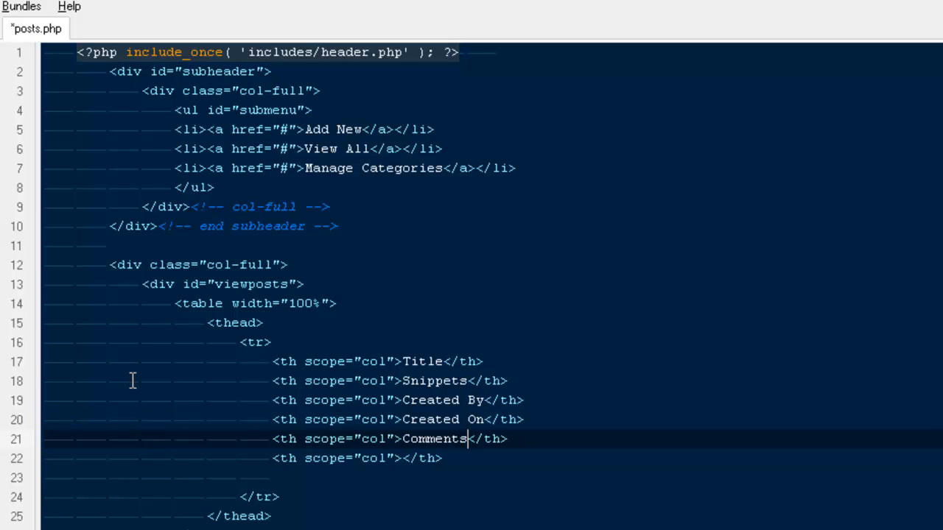
type("A")
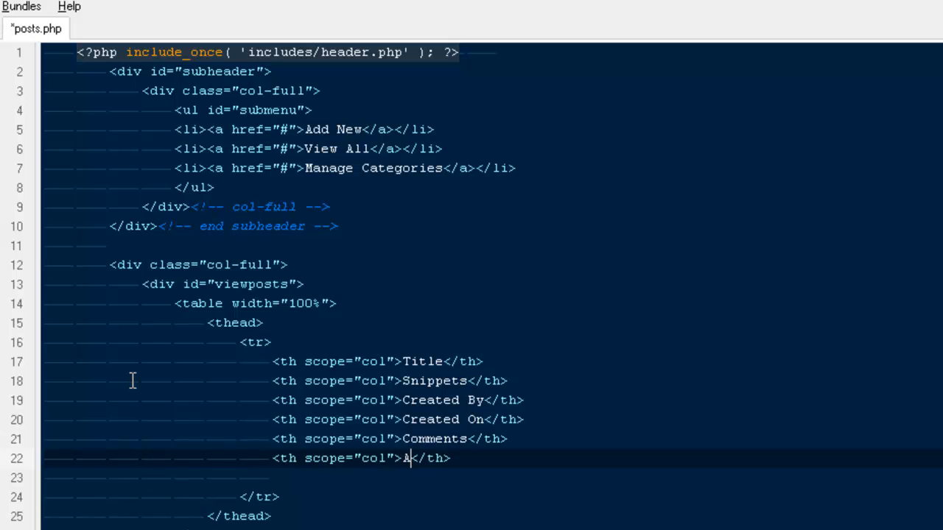
type("ctions")
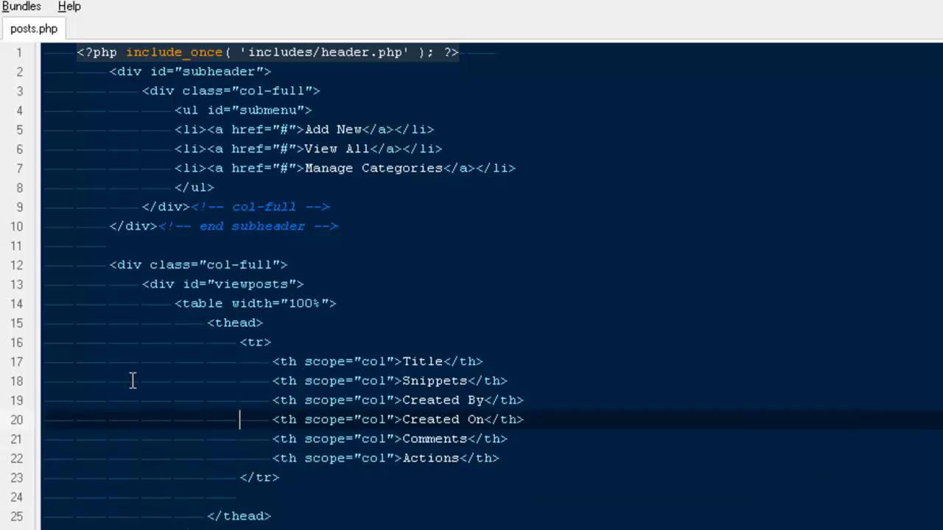
left_click(264, 322)
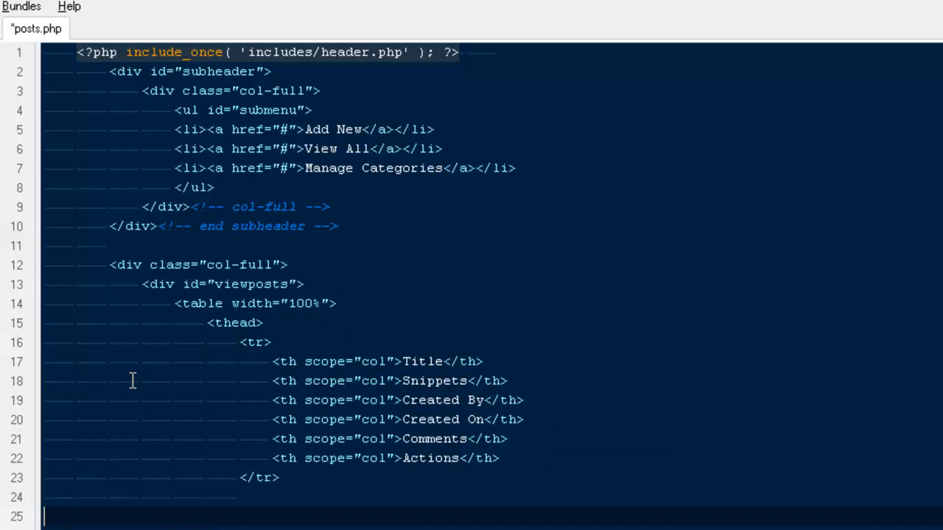
- Start the data row with a 'Cms Blogging System' title cell
type("tr>")
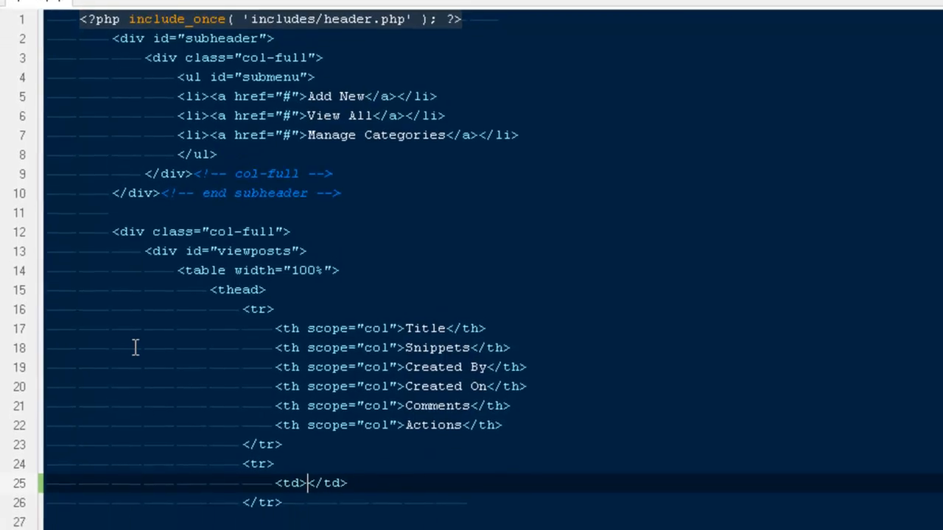
scroll("down", 3)
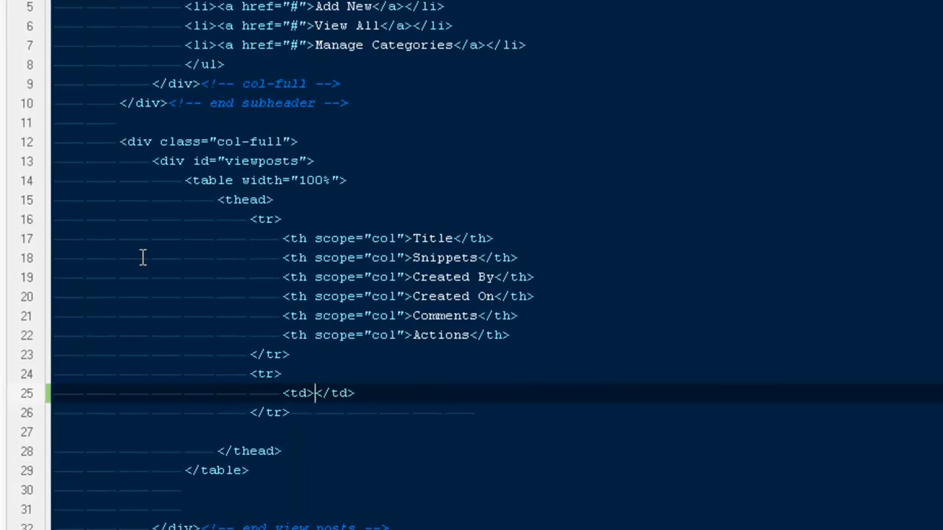
type("Cms")
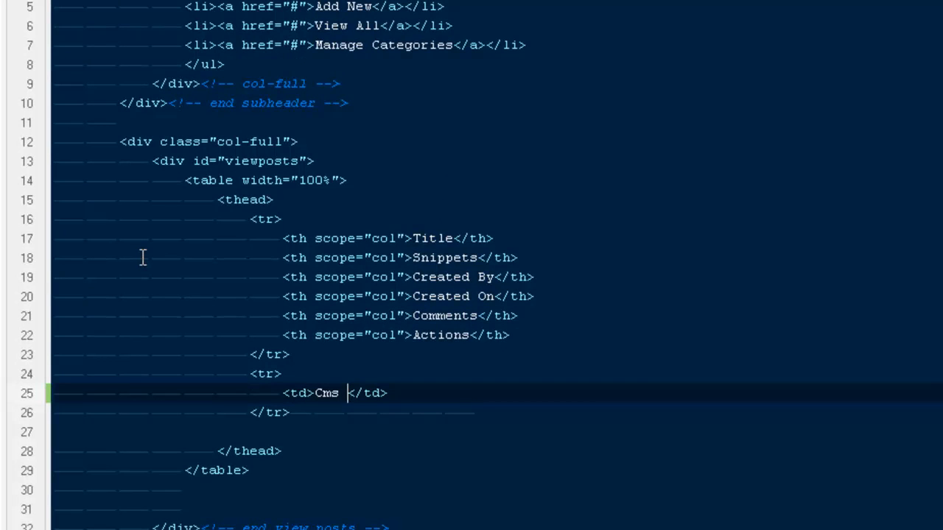
type("Blogging")
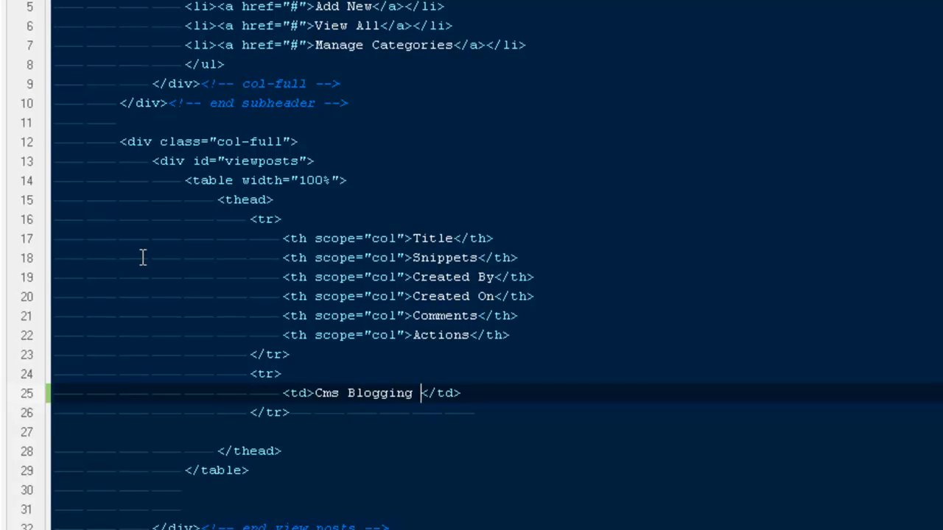
type("Syst")
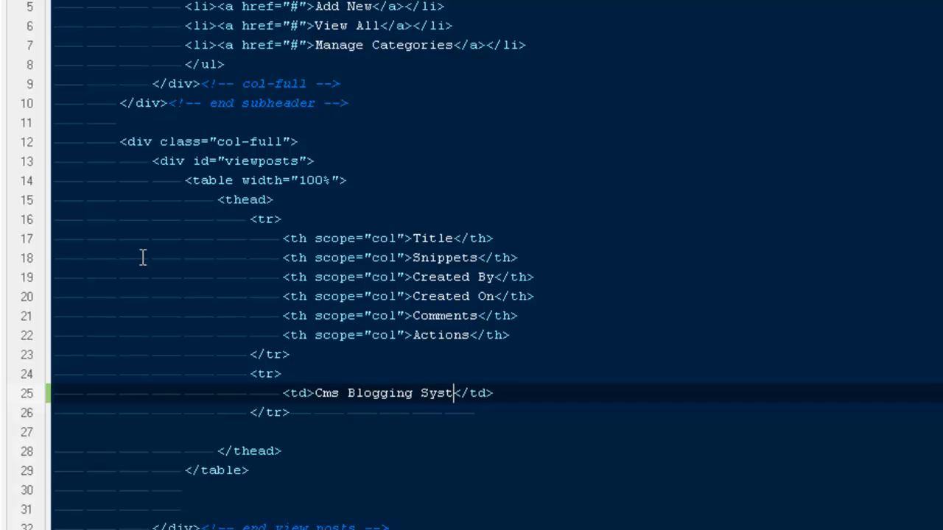
type("em")
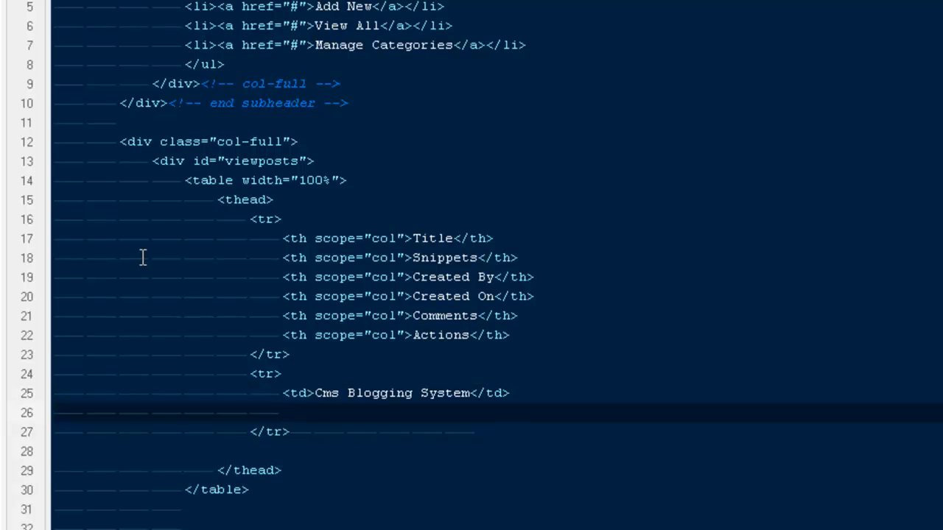
- Add the 'A cool blogging system…' snippet cell and an Author cell
type("<td></td>")
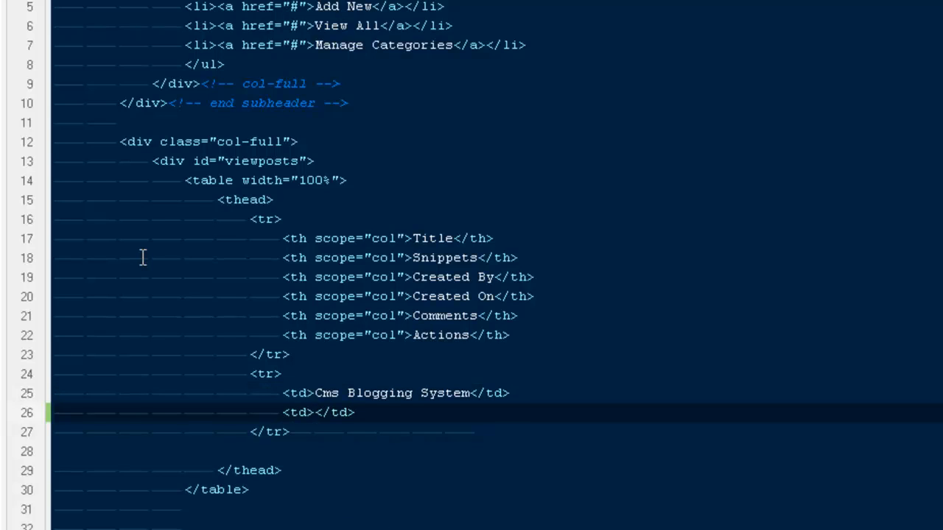
type("A cool")
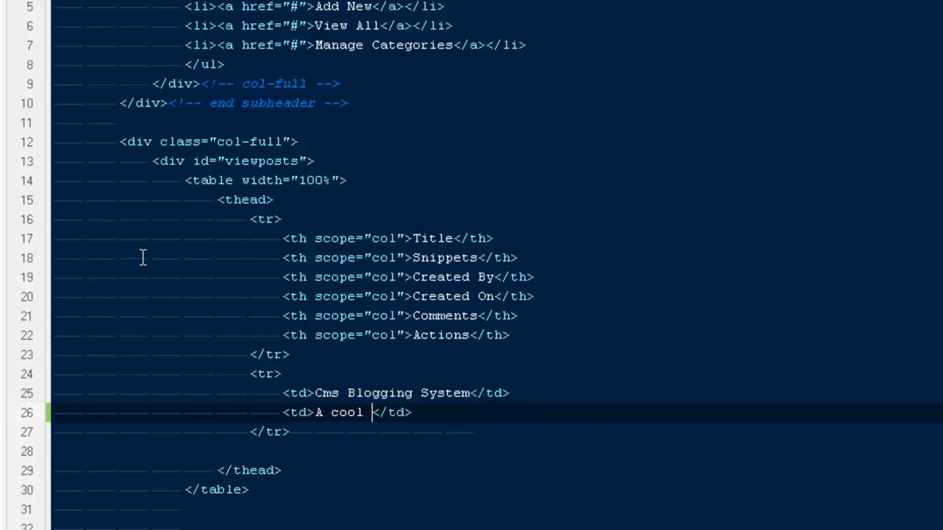
type("blogging")
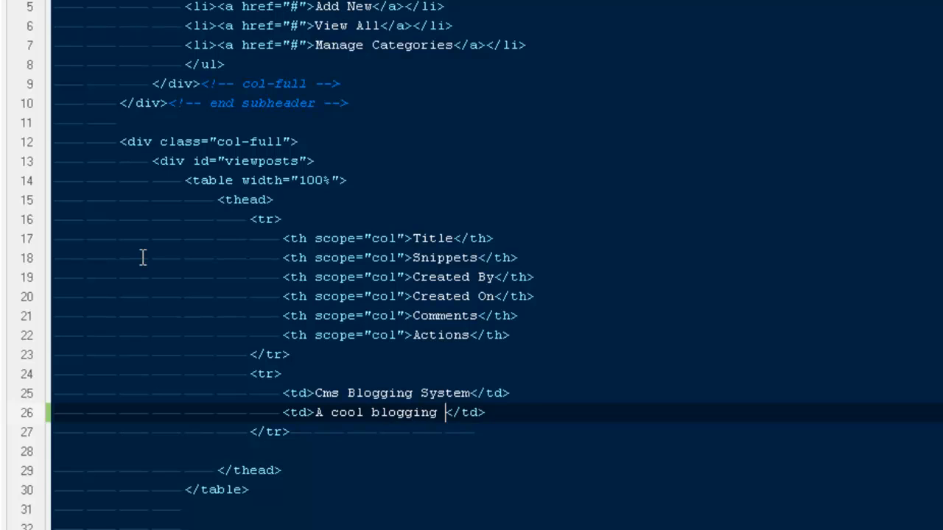
type("system for creating per")
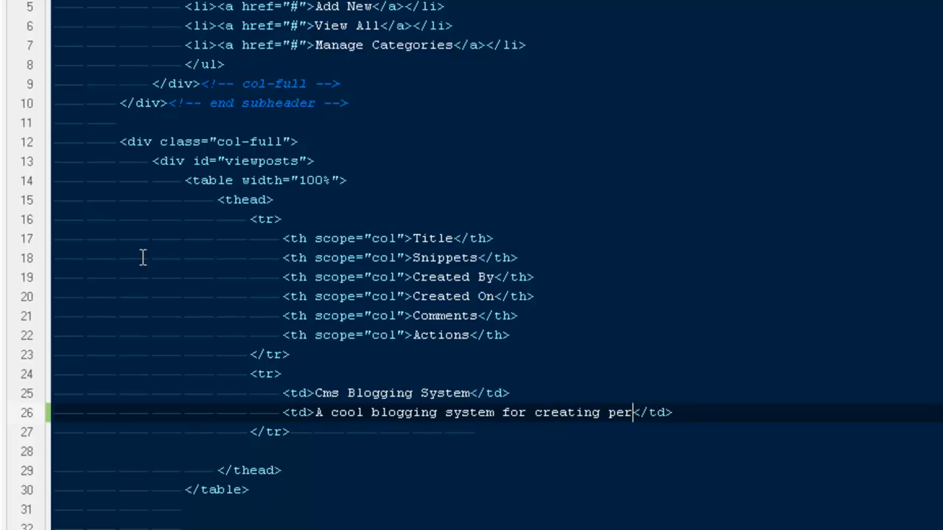
type("sonal")
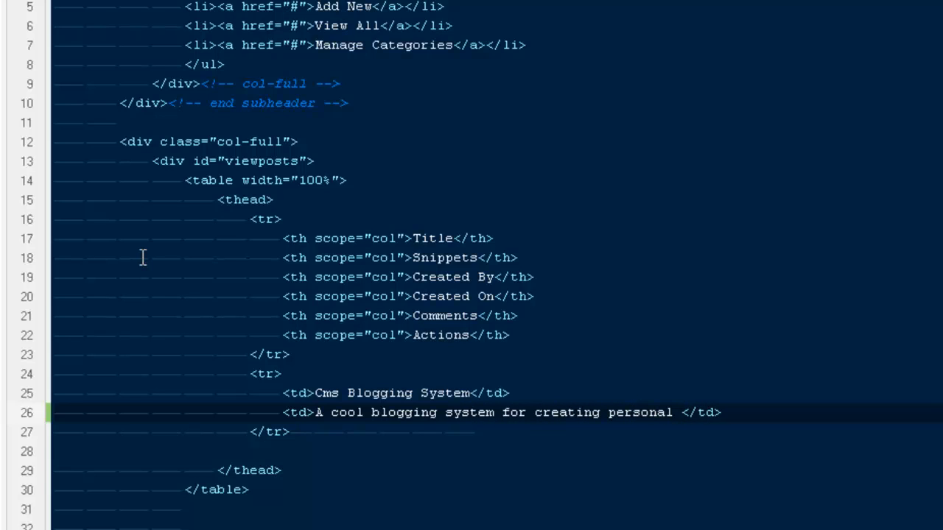
type("blogs")
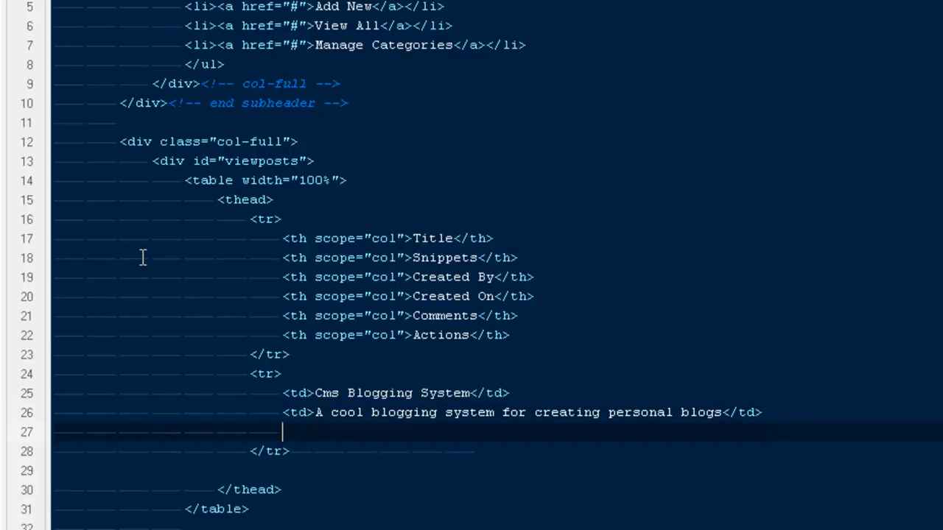
type("<td>A</td>")
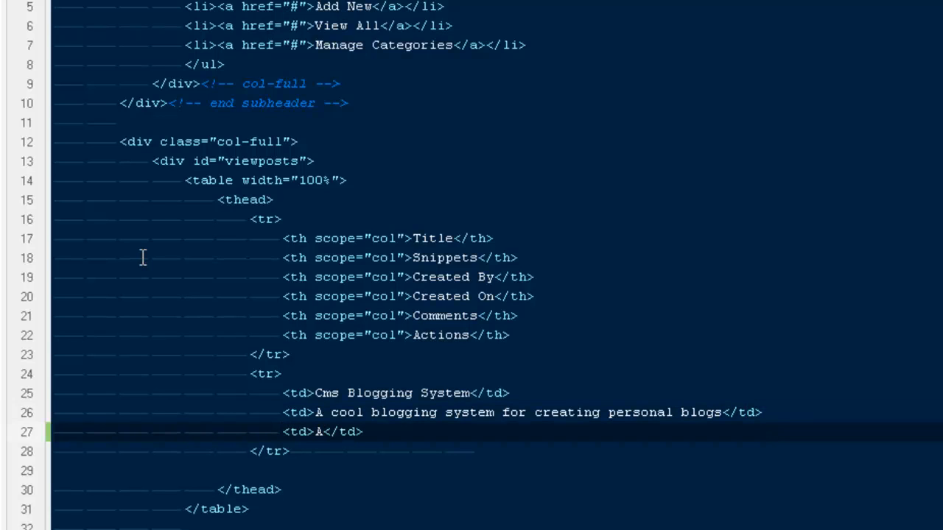
type("uthor")
type("<td></td>")
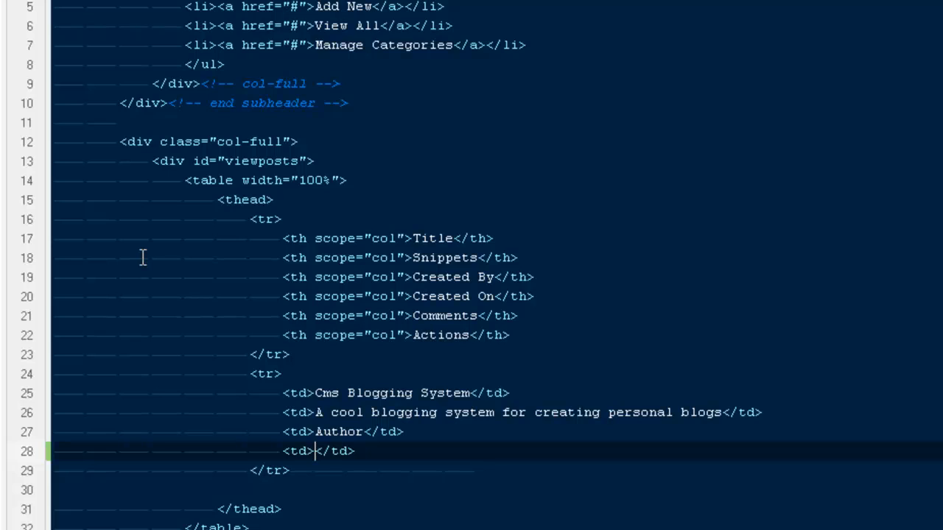
- Add the 23-11-2085 date cell, a 0 comment count and an empty actions cell
type("23-11-")
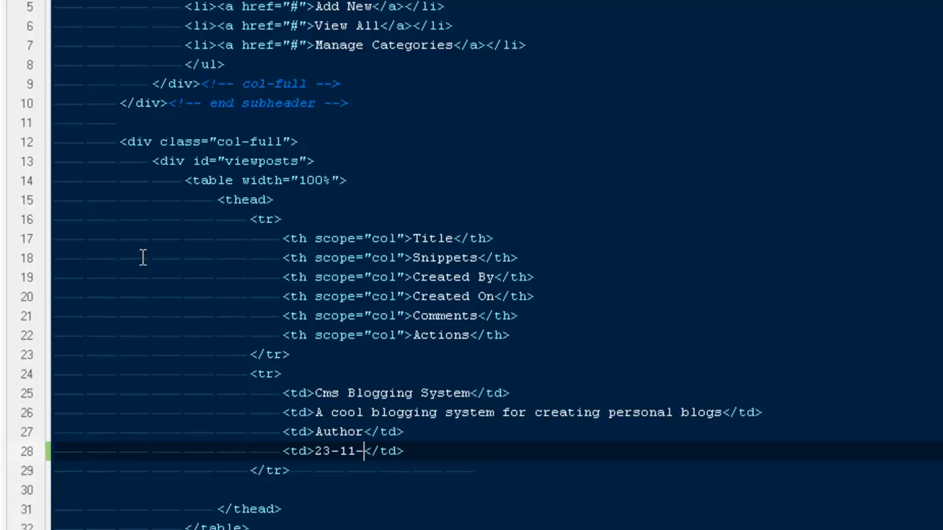
type("20")
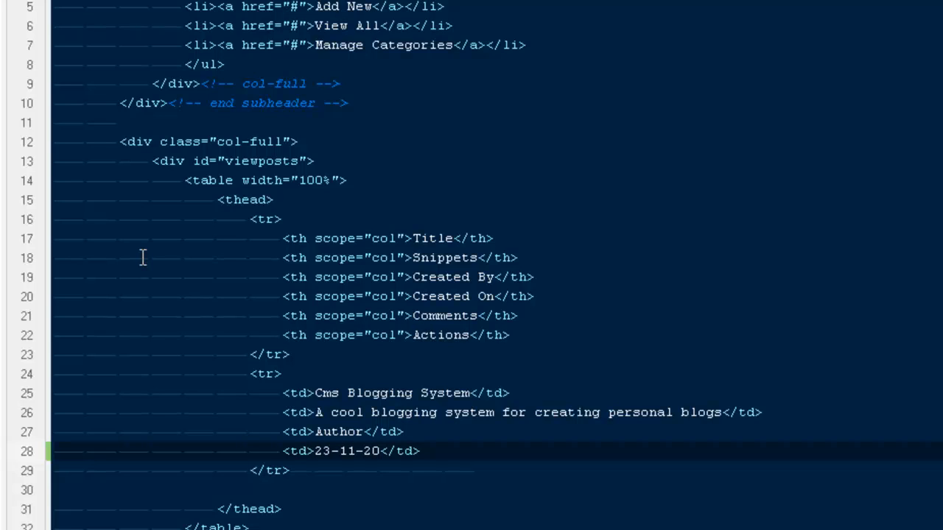
type("85")
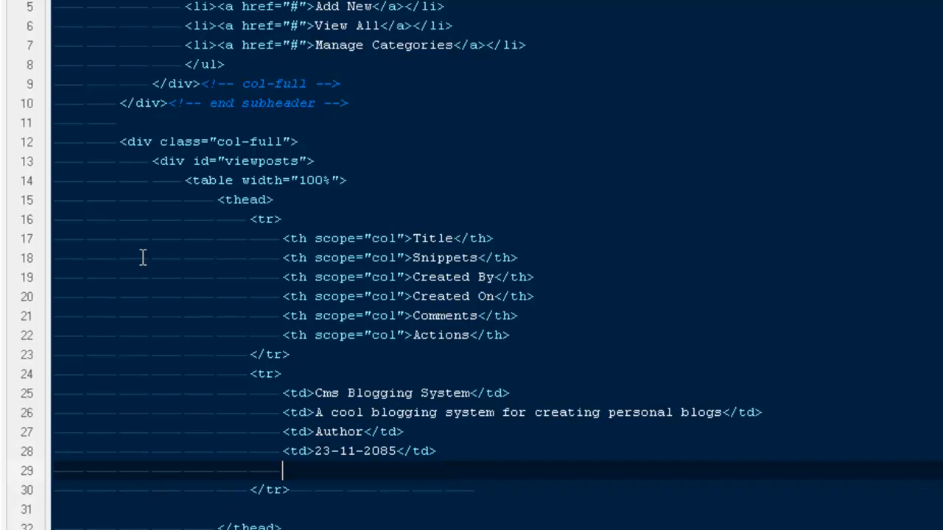
type("<td></td>")
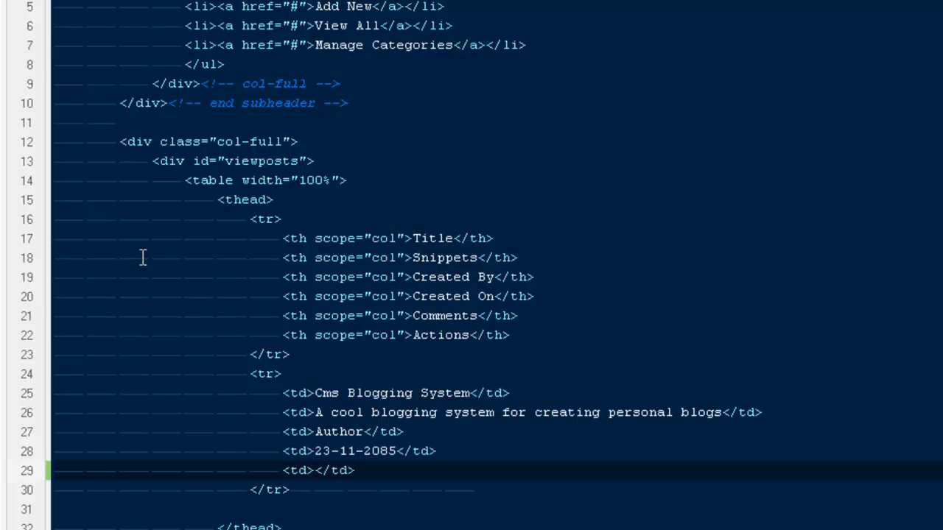
type("0")
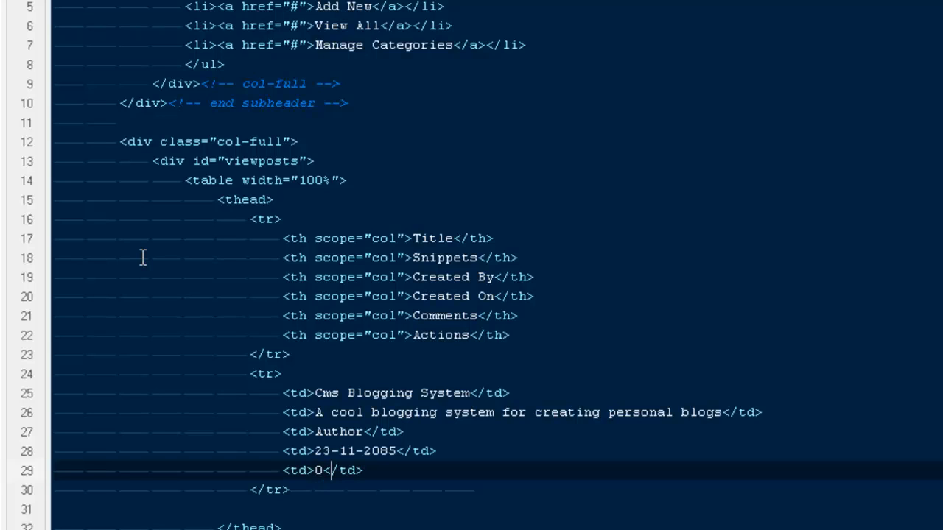
key("enter")
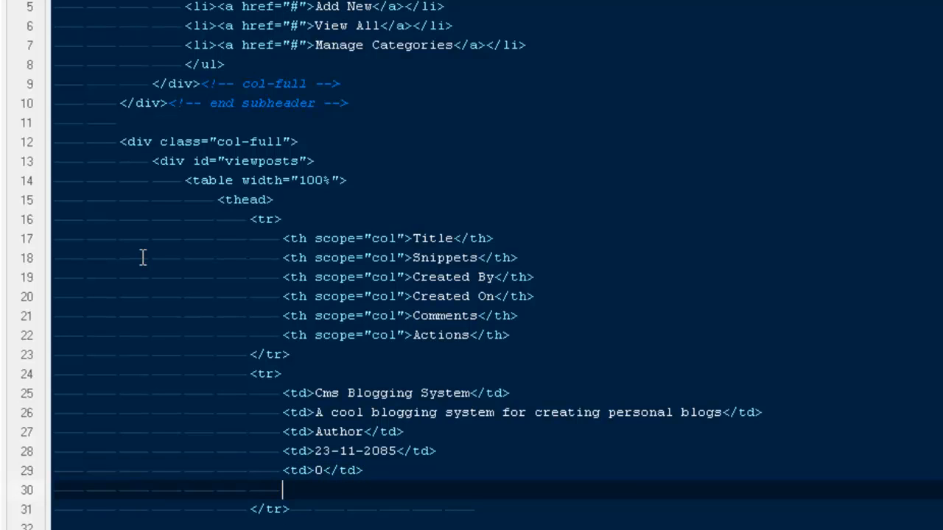
type("t")
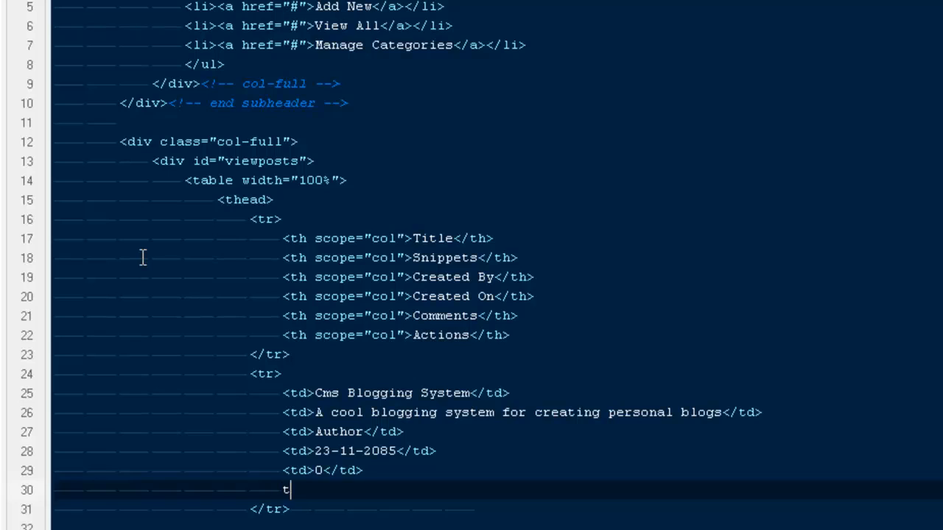
type("<td></td>")
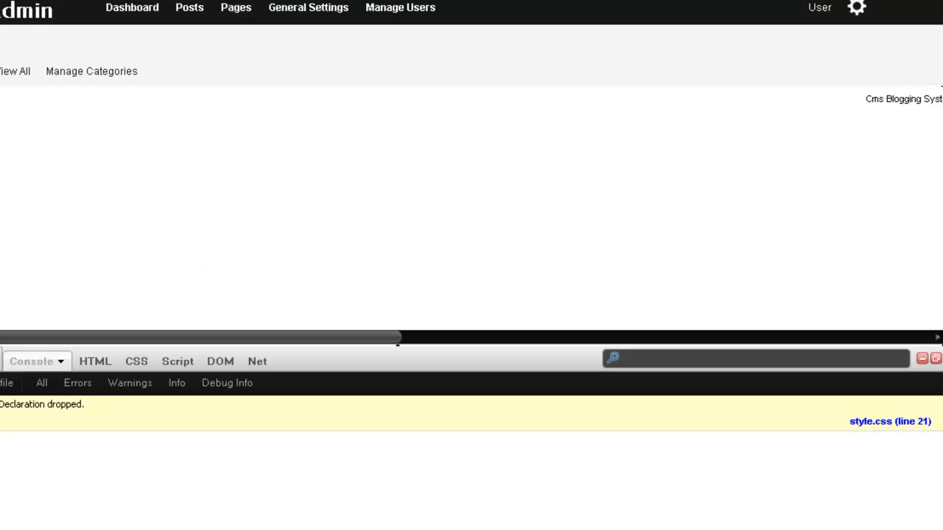
- Inspect the page markup in Firebug's HTML tab, expanding the mainWrapper div
left_click(95, 361)
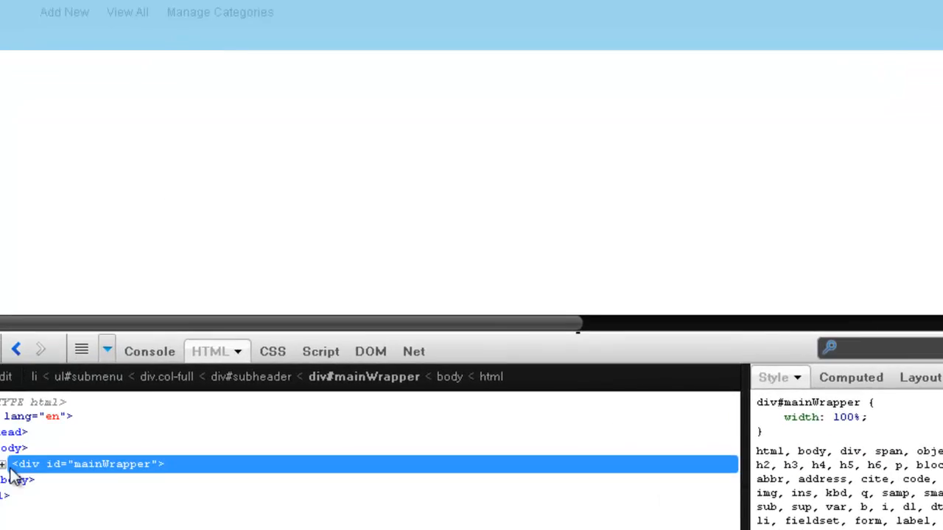
left_click(3, 464)
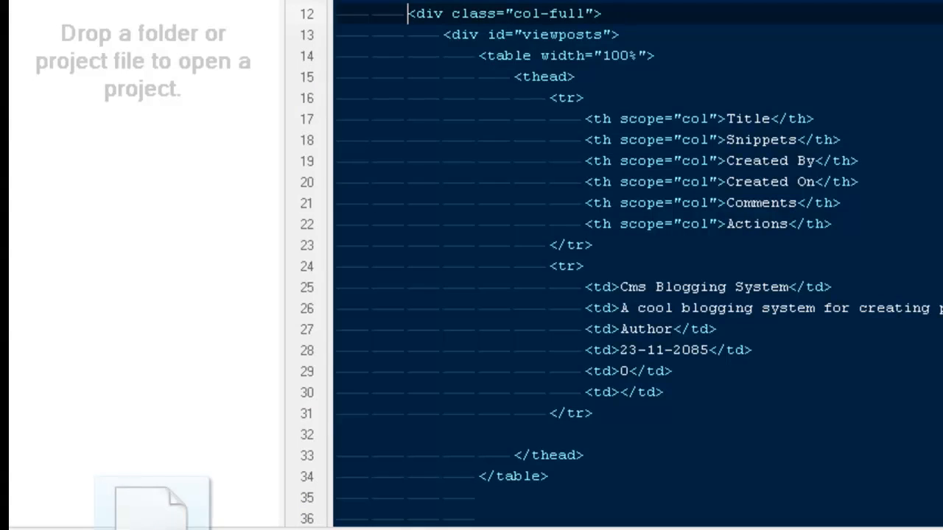
- Begin a #viewposts rule in style.css with a float declaration
scroll("down", 3)
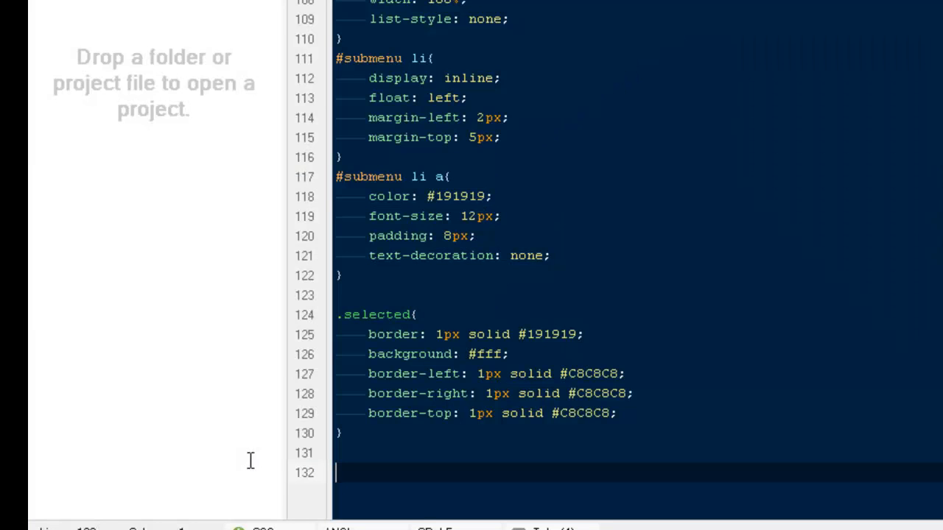
type("#viewposts{")
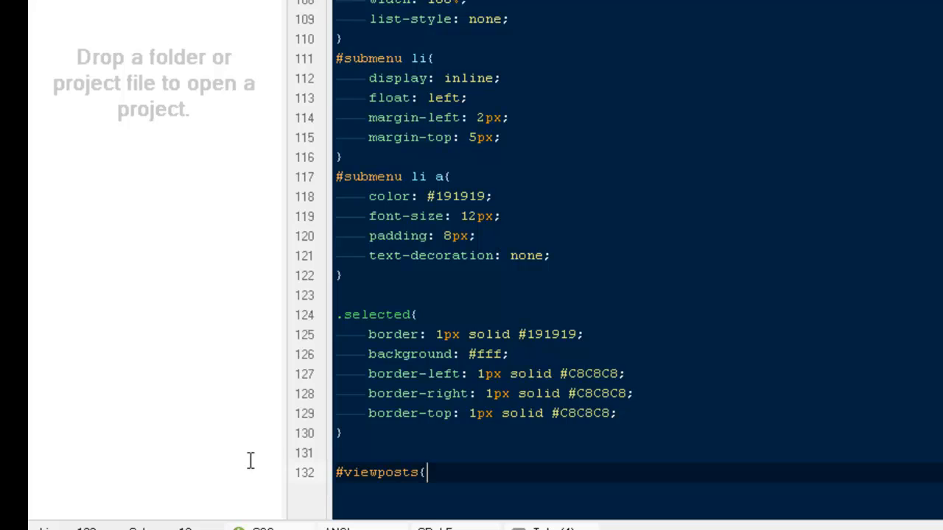
type("float")
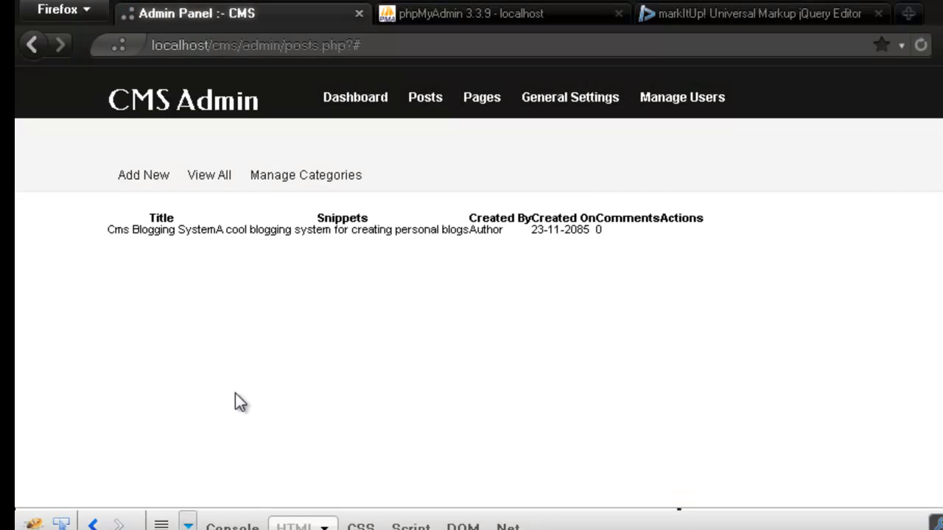
mouse_move(220, 377)
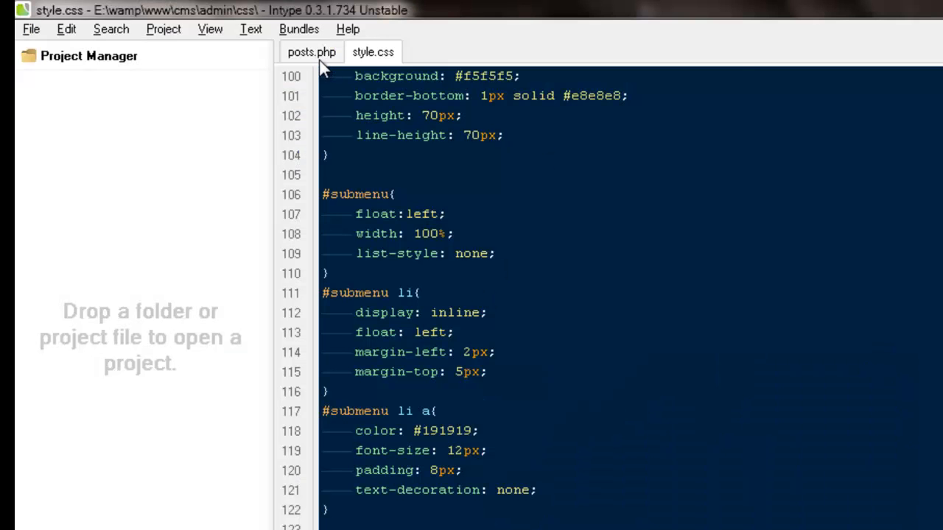
- Add align="left" to the header row and give #viewposts float: left and width: 100%
left_click(311, 51)
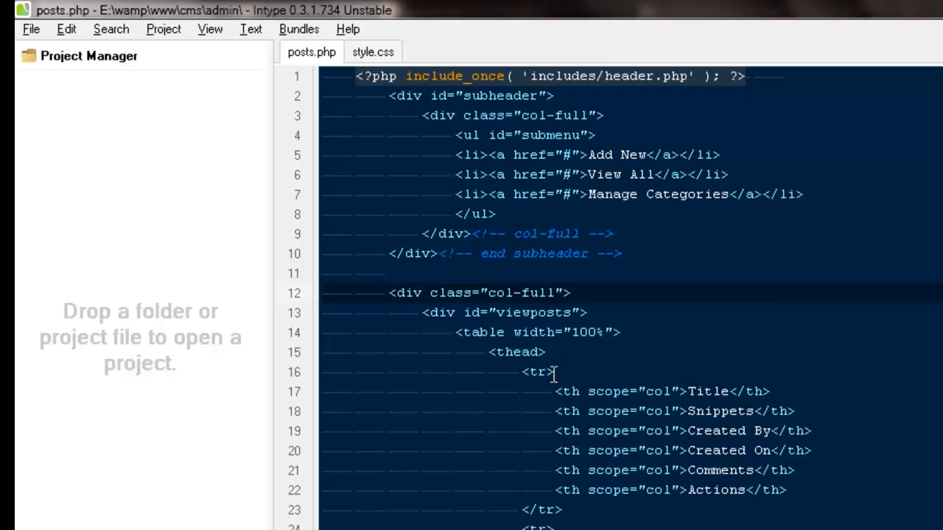
type("align=\"left")
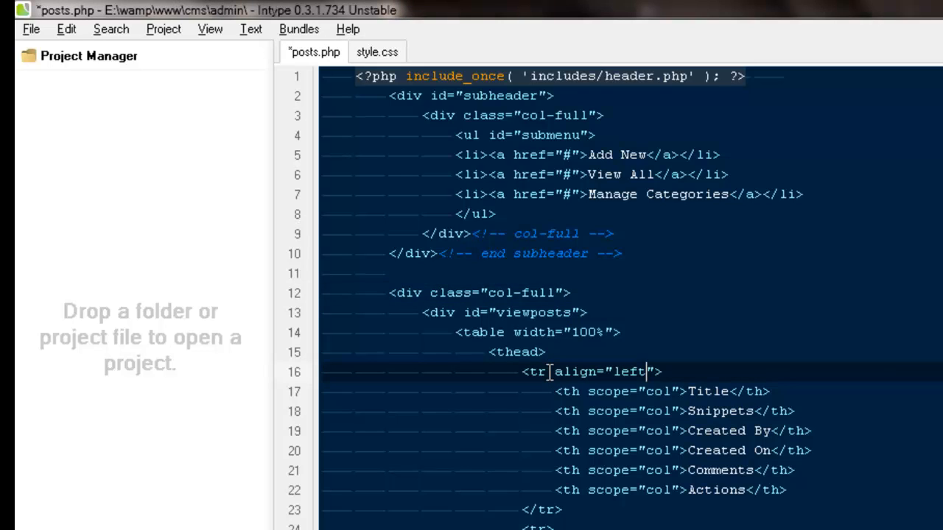
left_click(372, 52)
type("width")
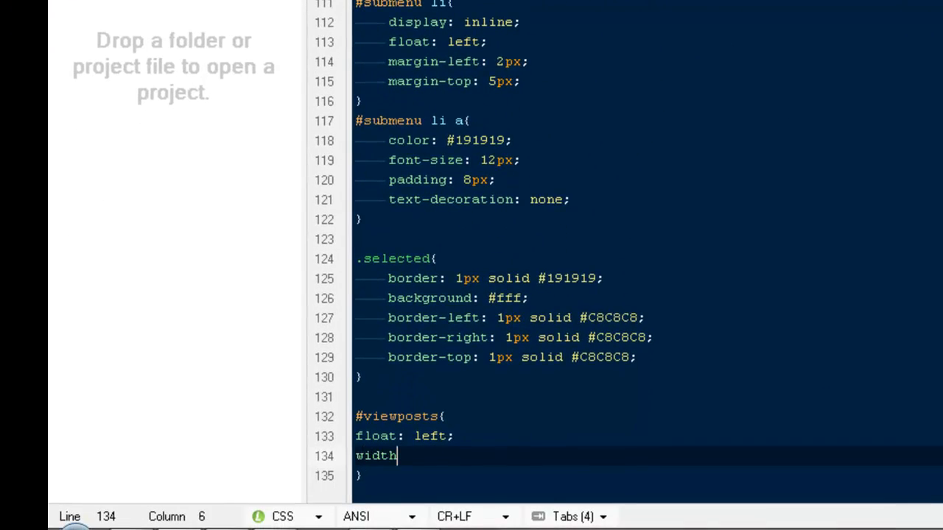
type(":")
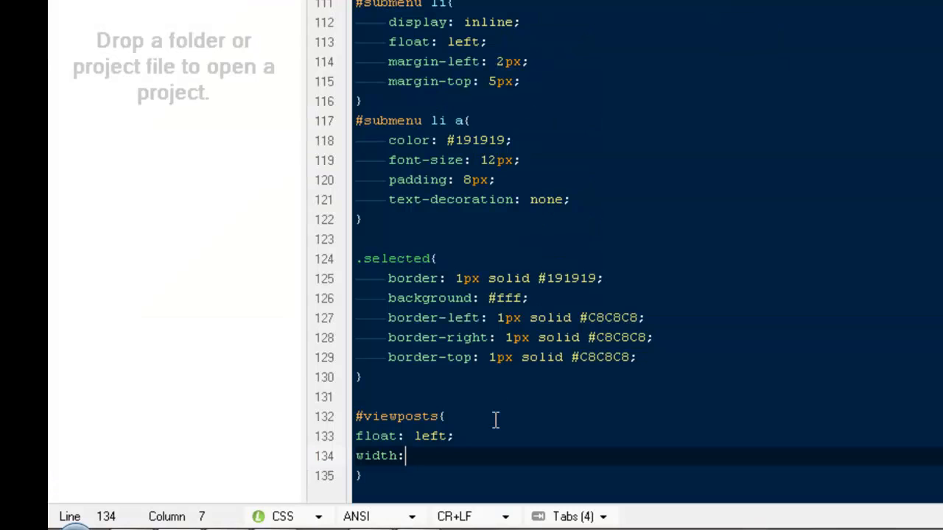
type("100%")
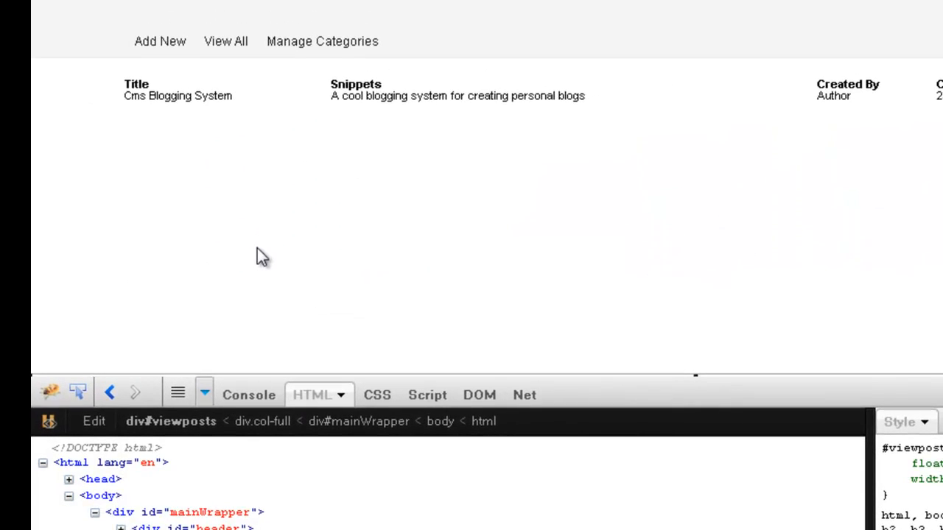
mouse_move(287, 114)
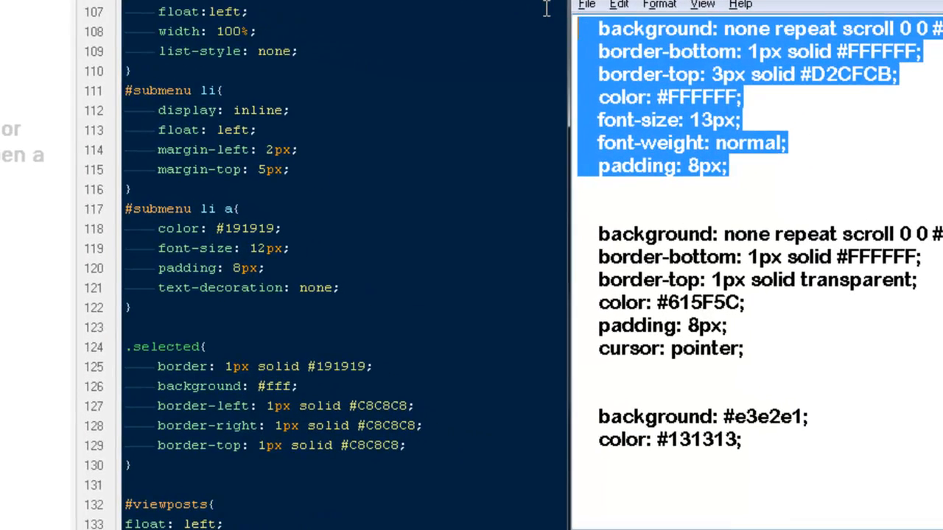
- Create a #viewposts table th rule in style.css holding the pasted header styles
scroll("down", 3)
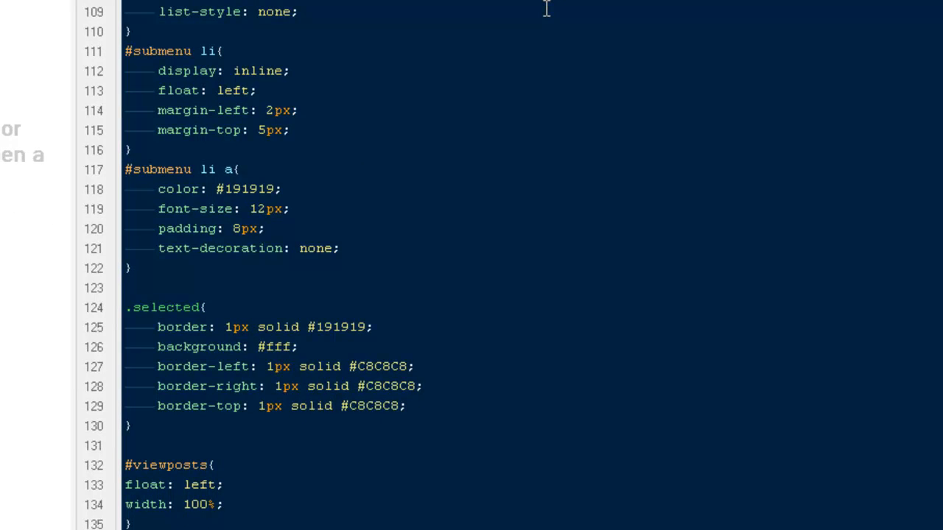
type("#viewpos")
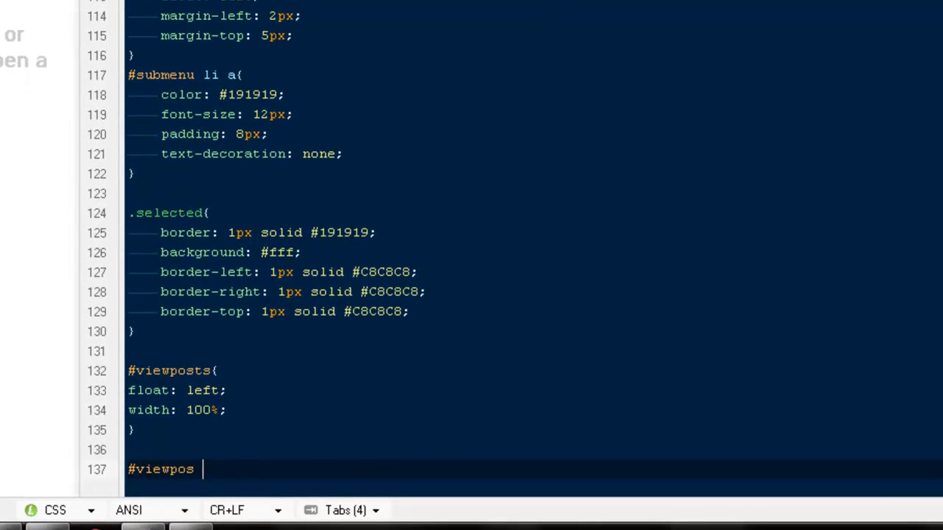
type("tabl")
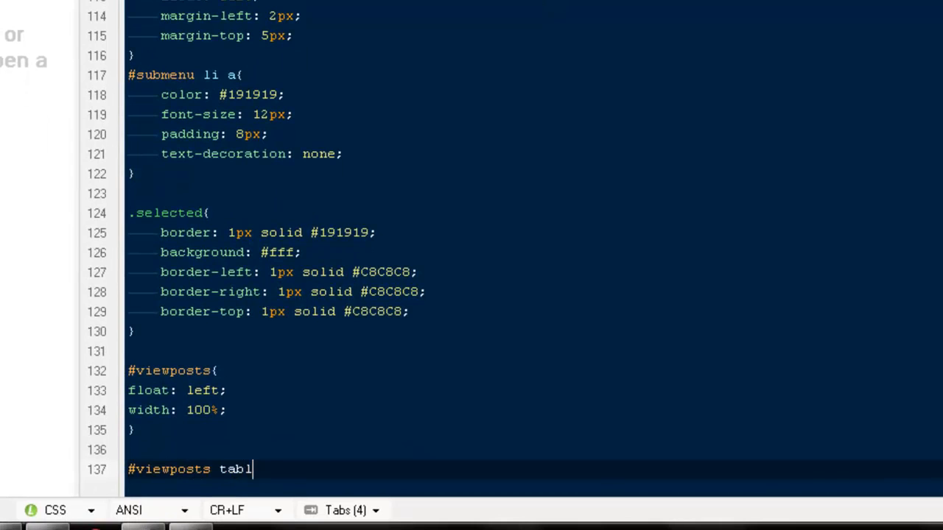
type("e th{")
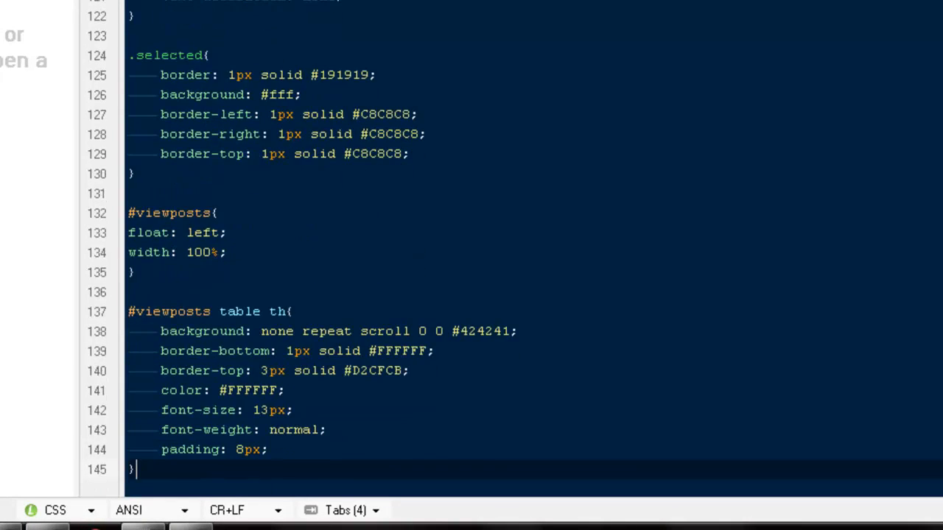
left_click(260, 331)
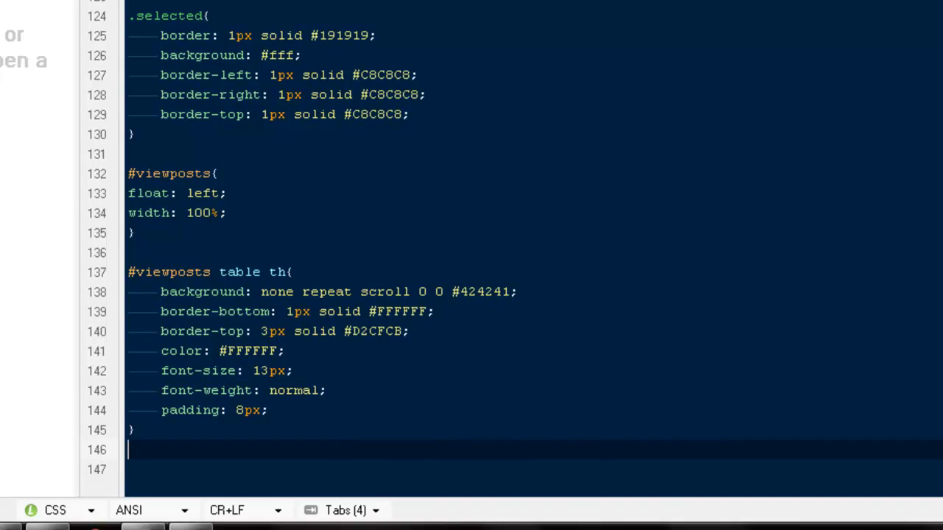
- Add a #viewposts table td rule with light background, grey text, 8px padding and pointer cursor
type("#")
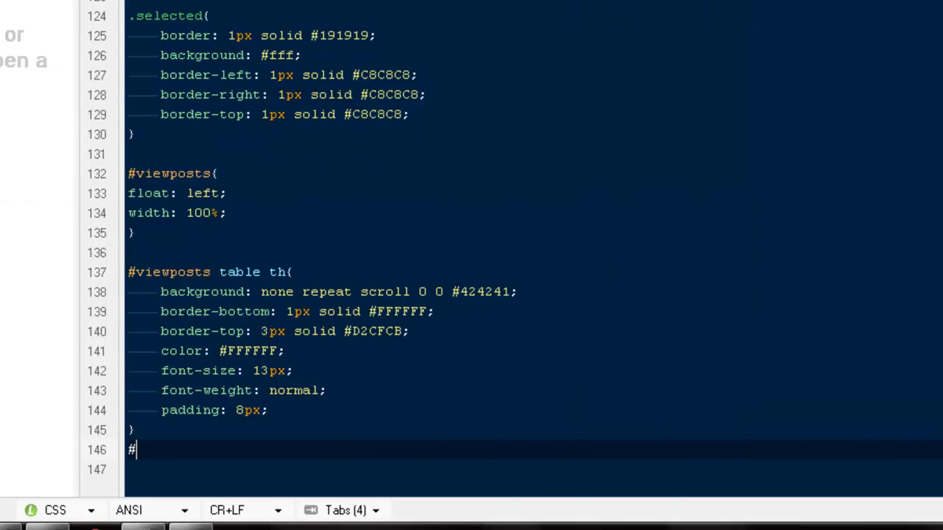
type("view")
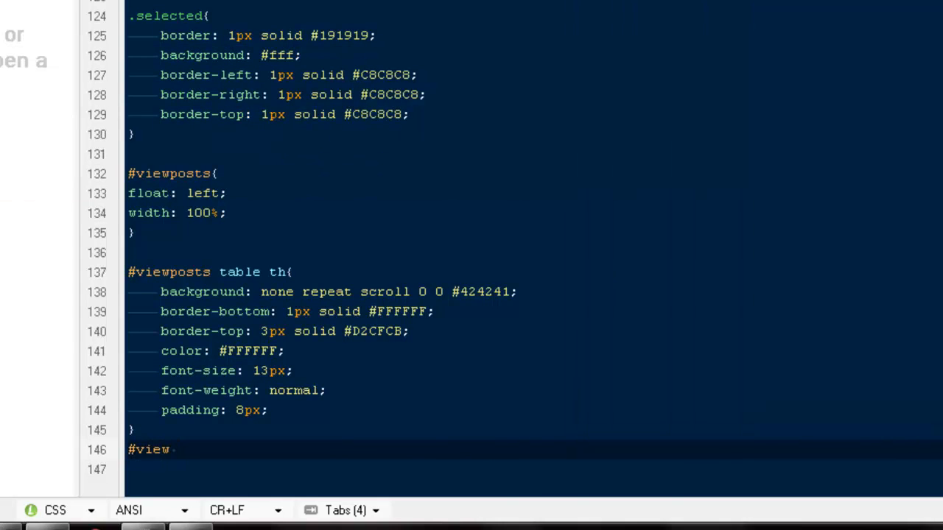
type("posts table td{")
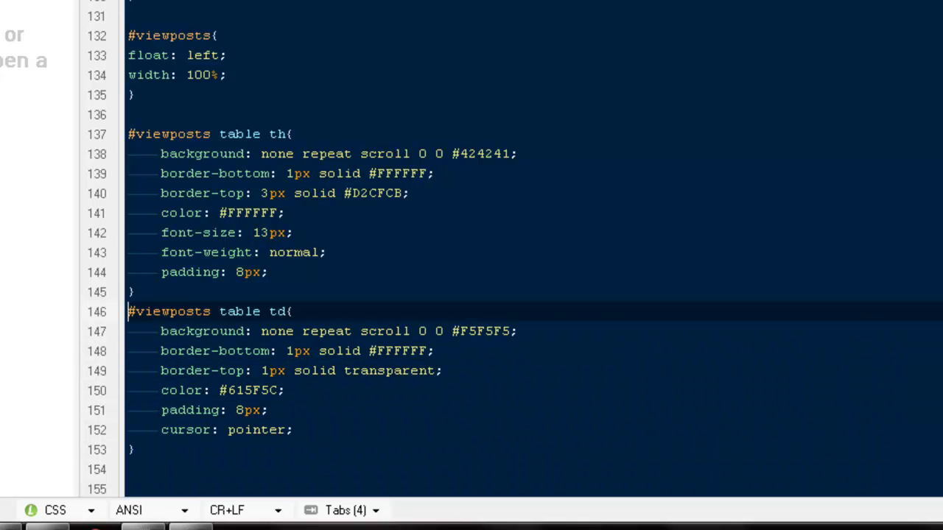
- Add a #viewposts table td:hover rule with #e3e2e1 background and #131313 text
scroll("down", 3)
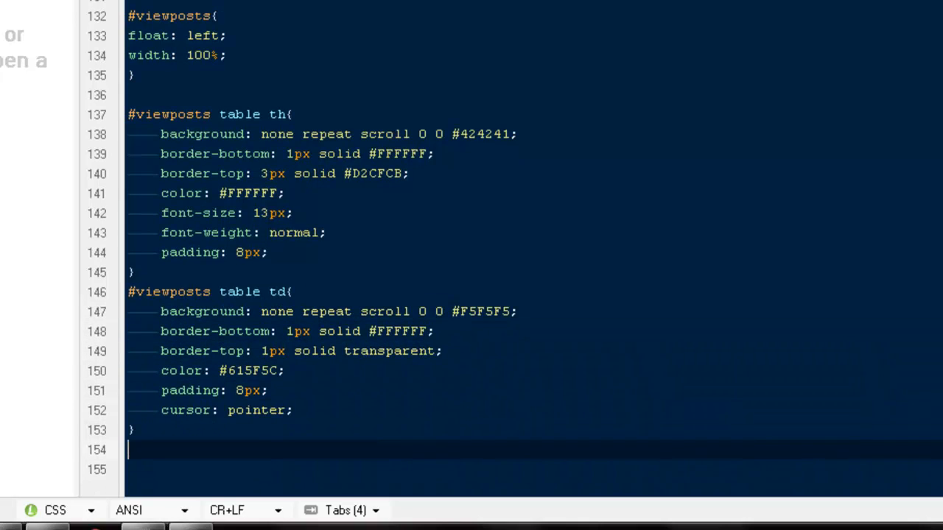
type("#viewposts table td:{")
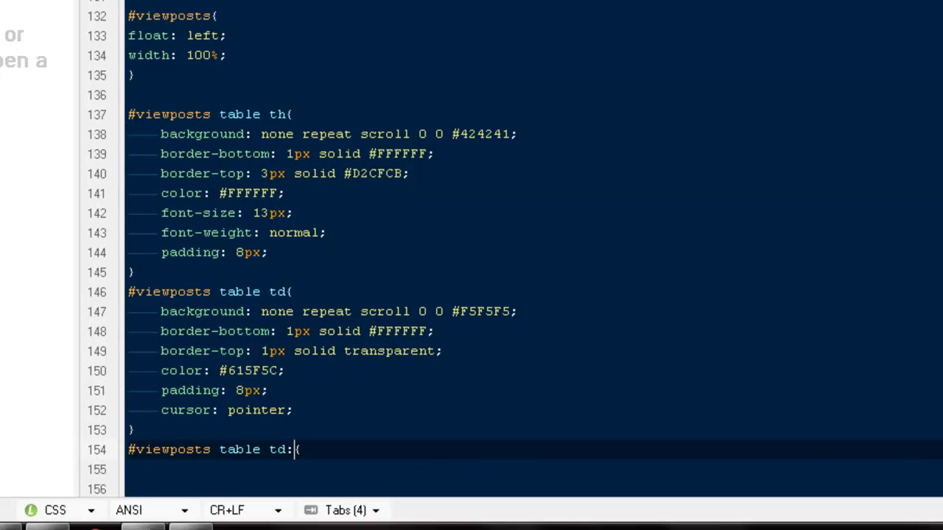
type("hover{")
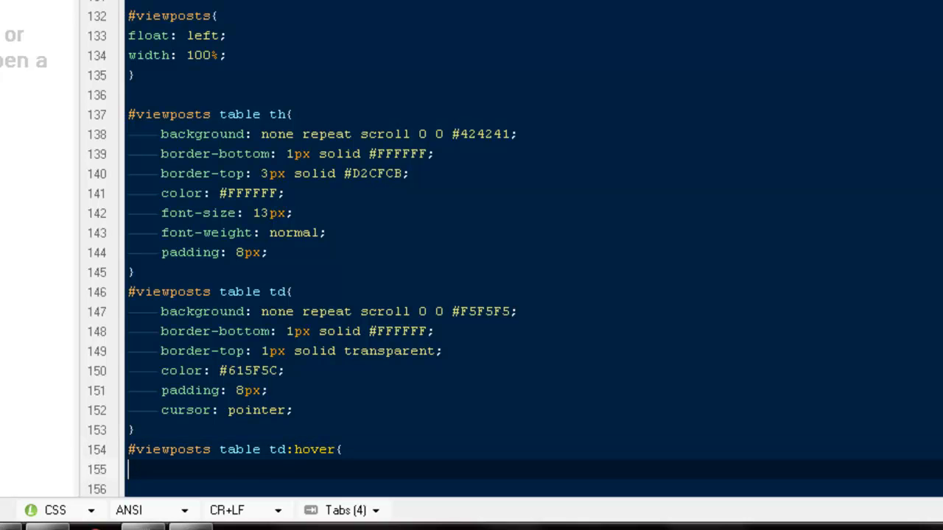
type("}")
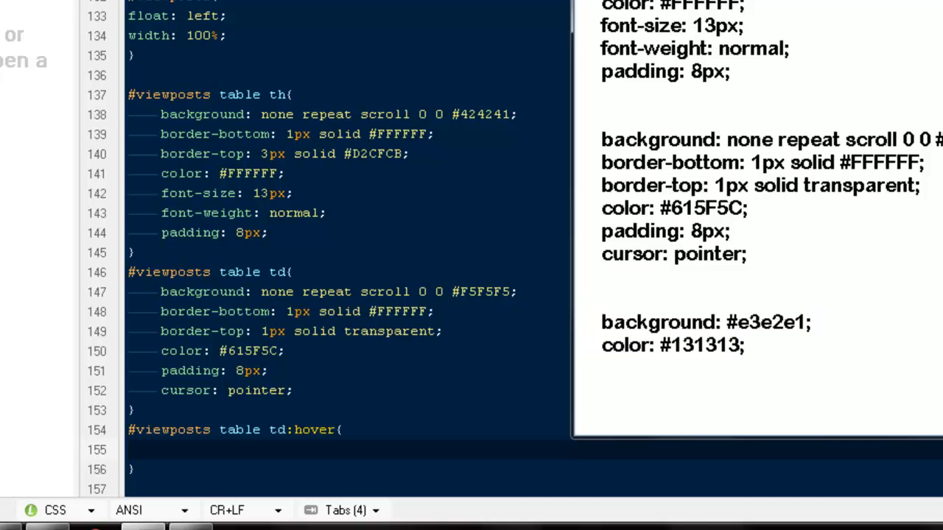
left_click(129, 450)
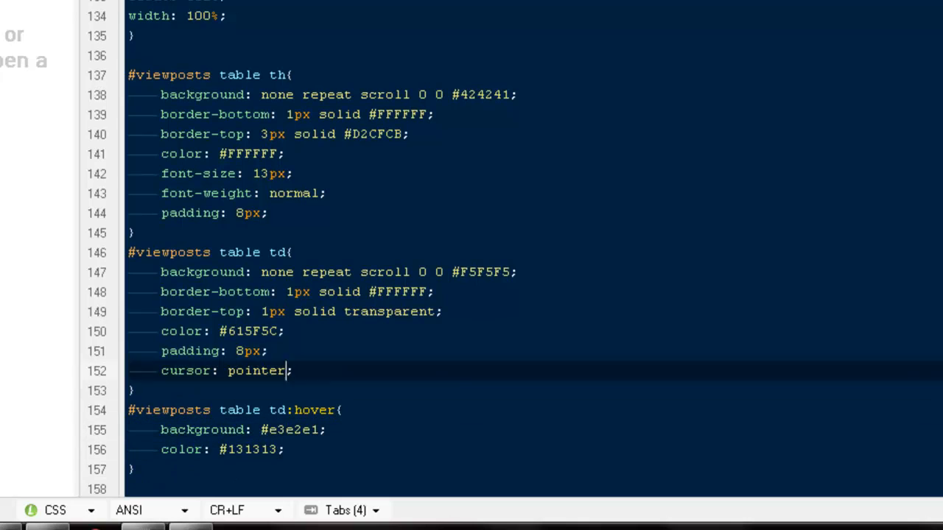
left_click(177, 272)
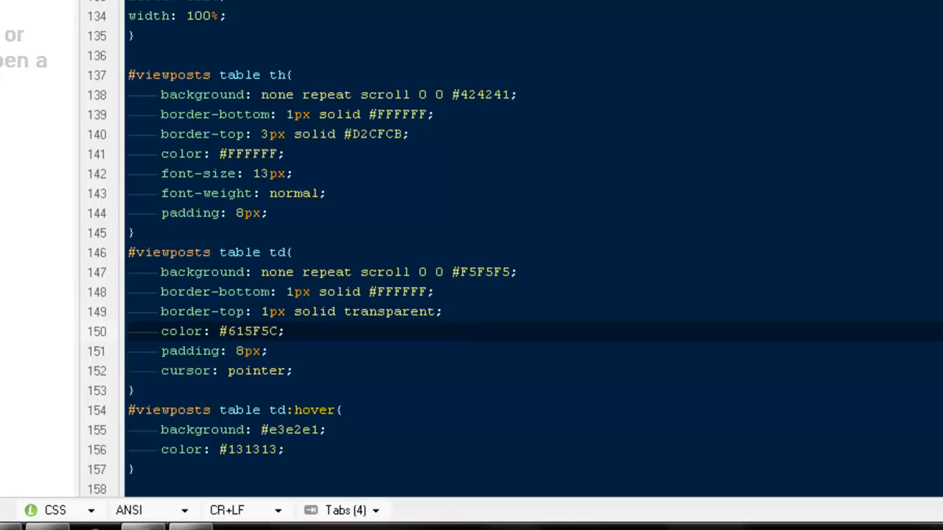
left_click(161, 330)
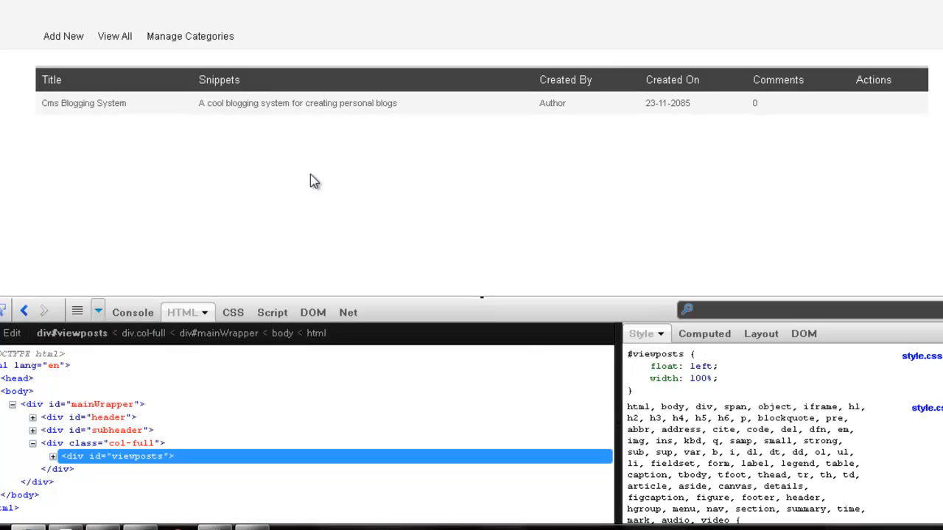
mouse_move(699, 118)
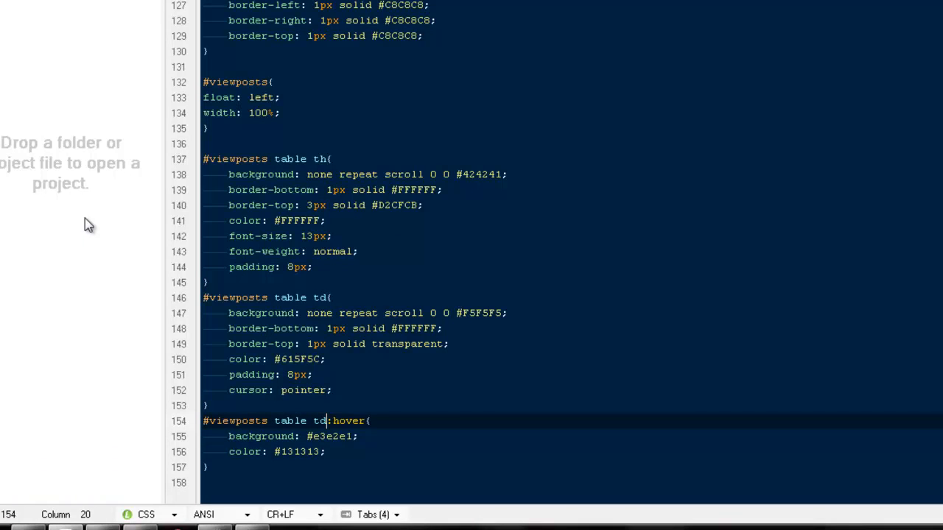
- Retype the hover selector from td toward tr, removing a stray extra letter
type("ra")
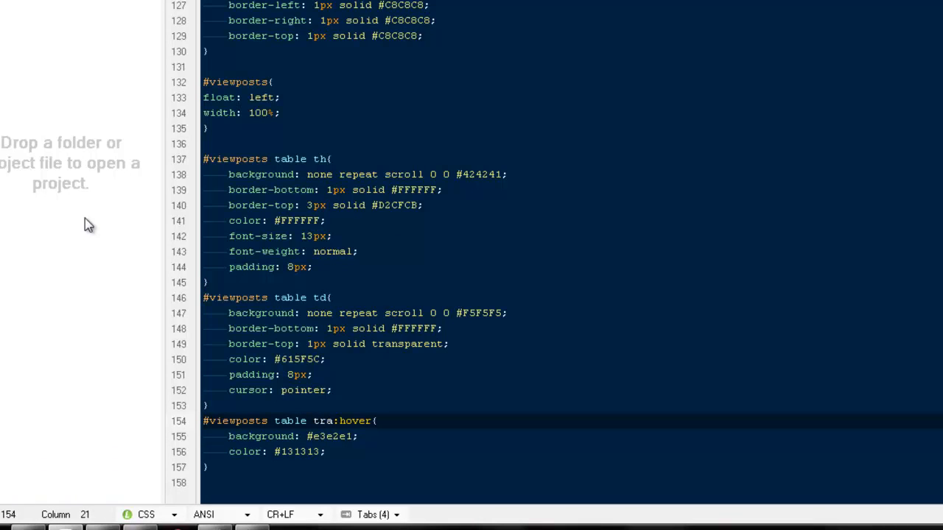
key("Backspace")
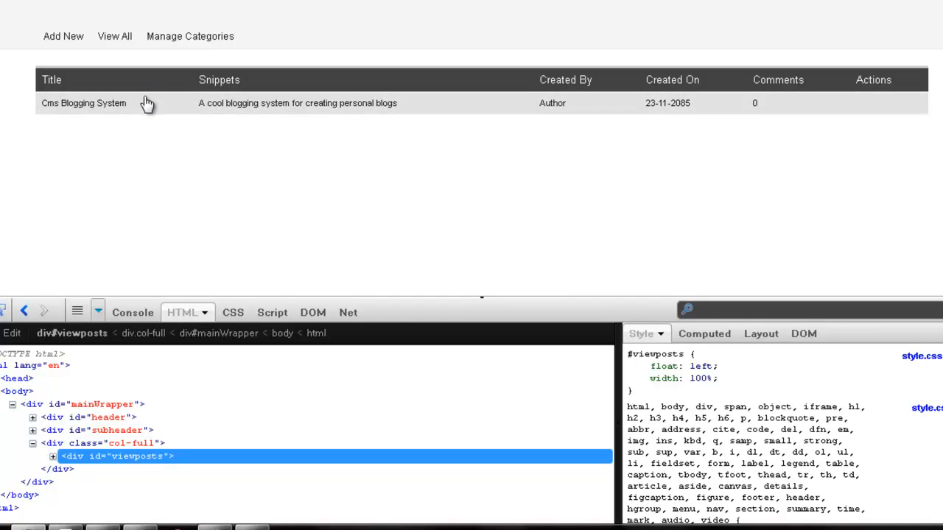
mouse_move(144, 126)
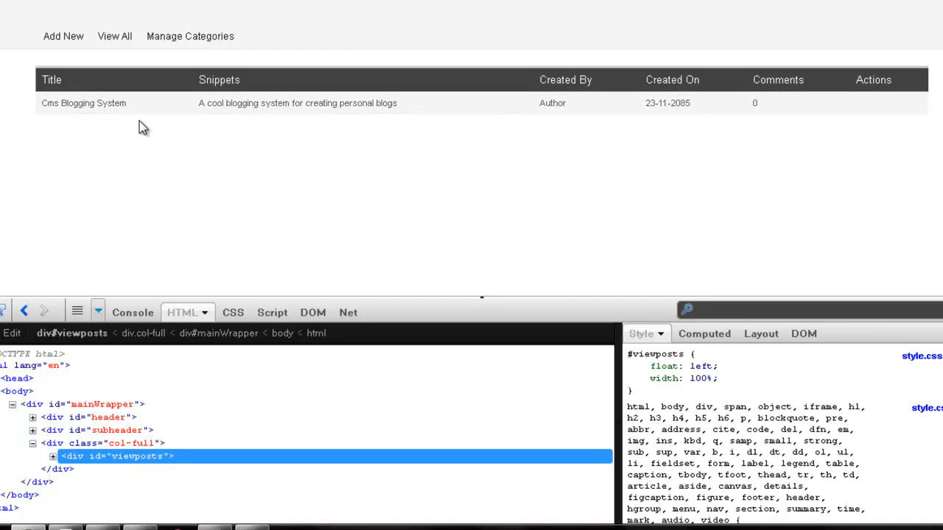
mouse_move(43, 295)
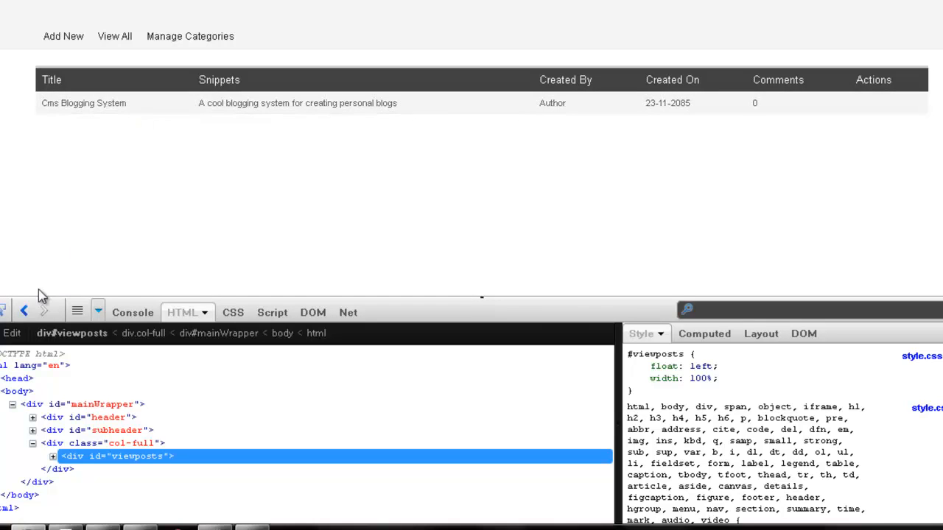
- Reload the page and set the Title header cell's padding to 14px in Firebug
left_click(84, 102)
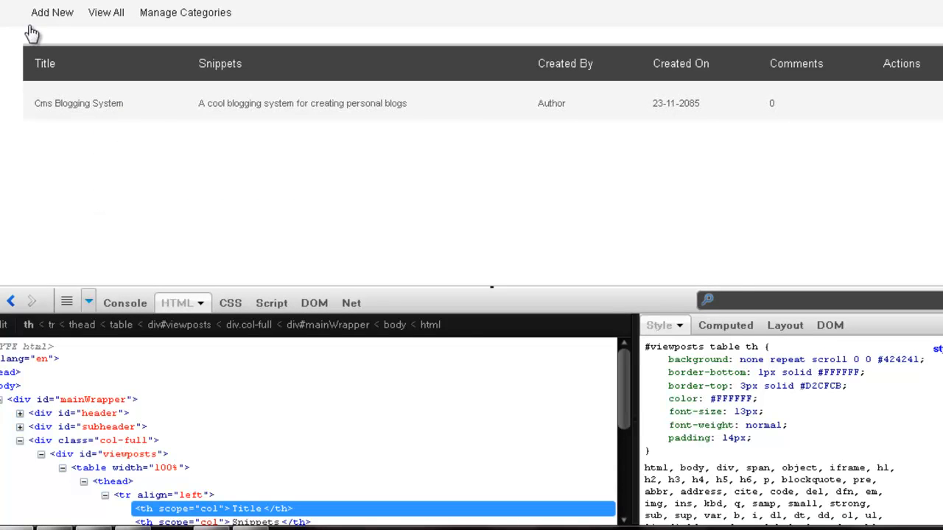
mouse_move(182, 38)
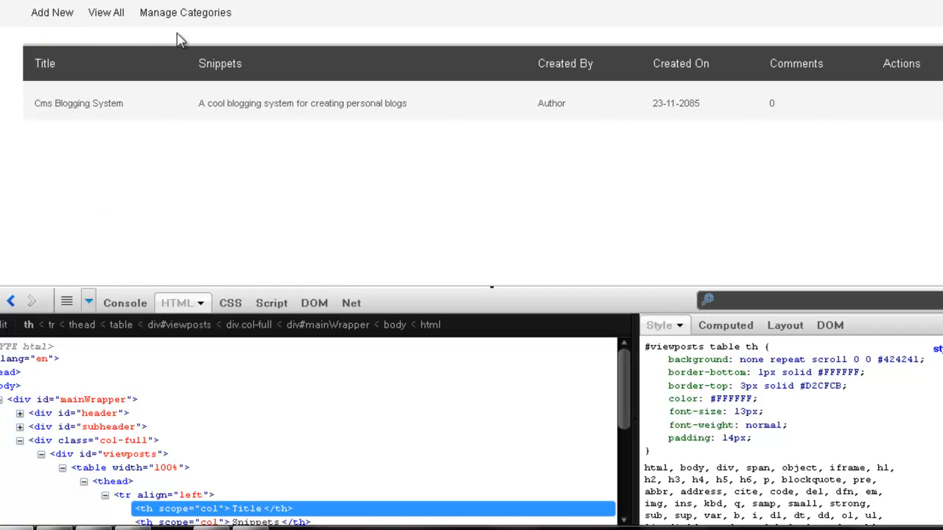
mouse_move(61, 35)
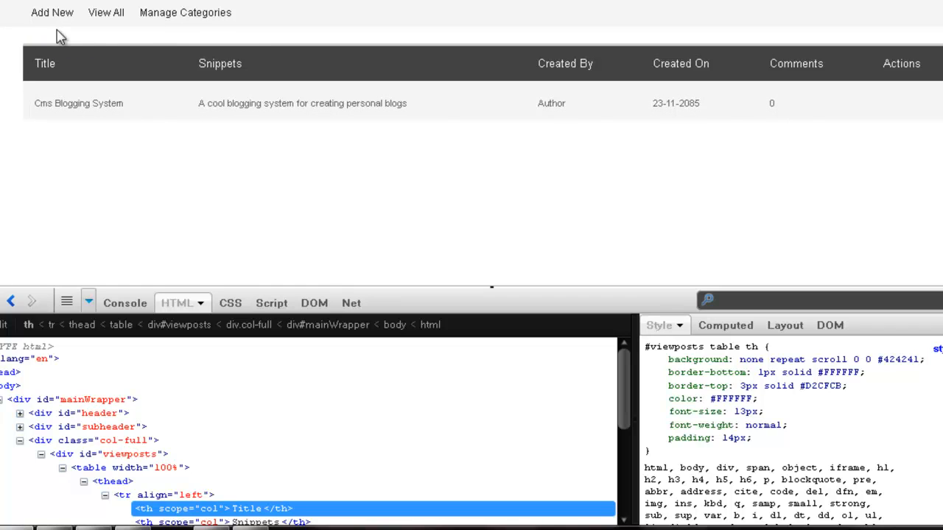
mouse_move(294, 112)
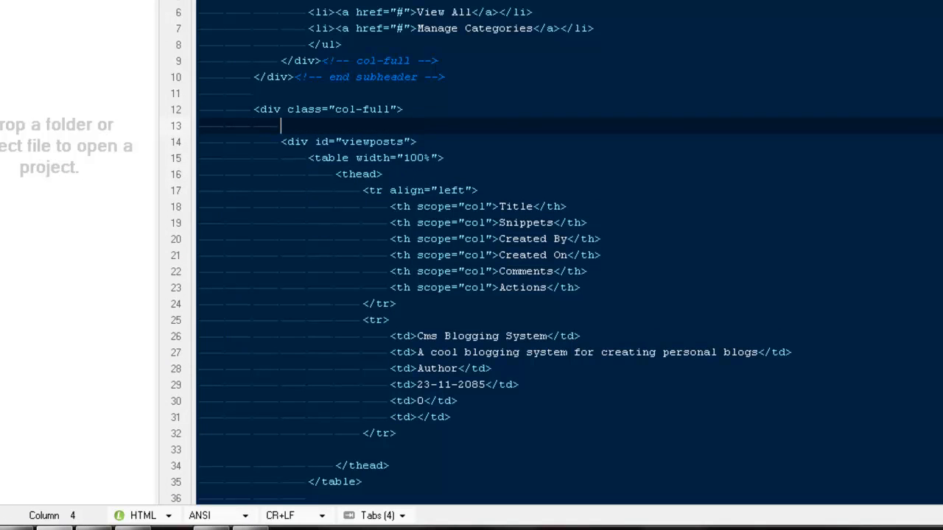
- Insert an 'All Posts' heading tag inside the col-full div above the posts table
type("<h1></h1>")
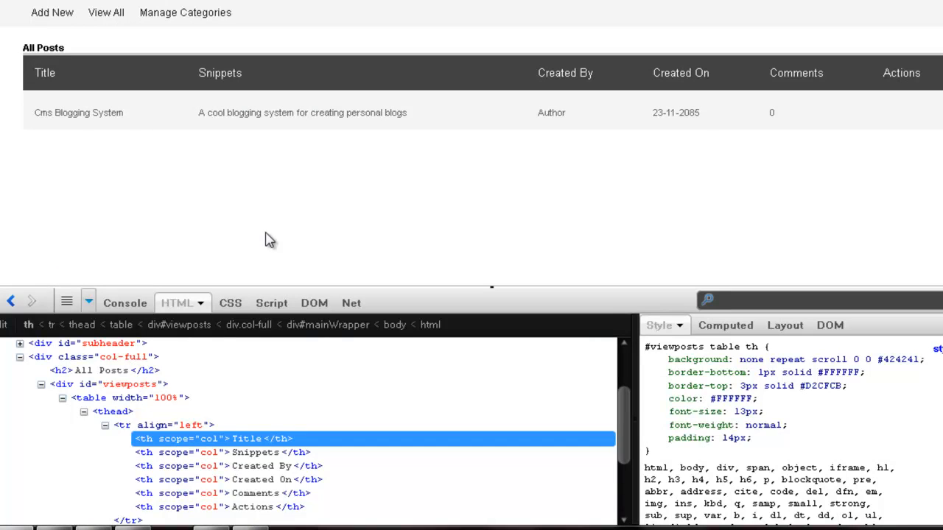
mouse_move(243, 221)
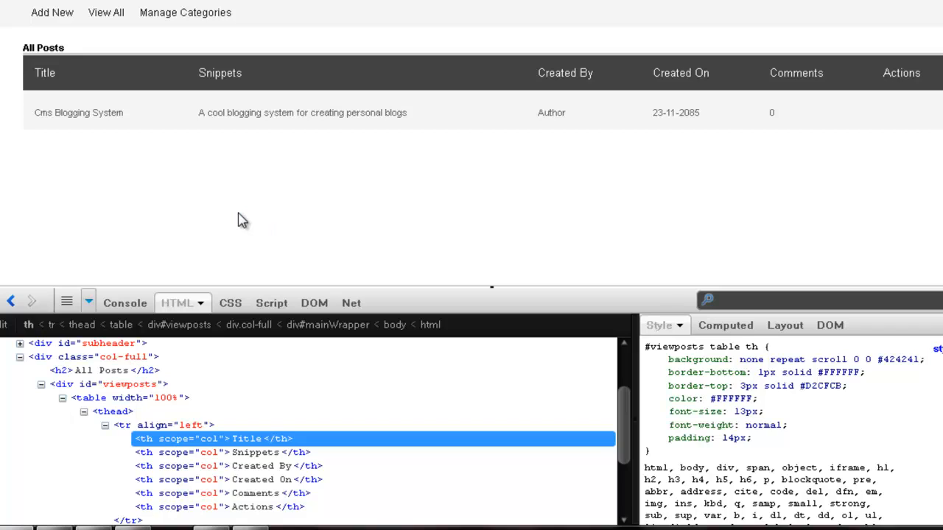
mouse_move(234, 218)
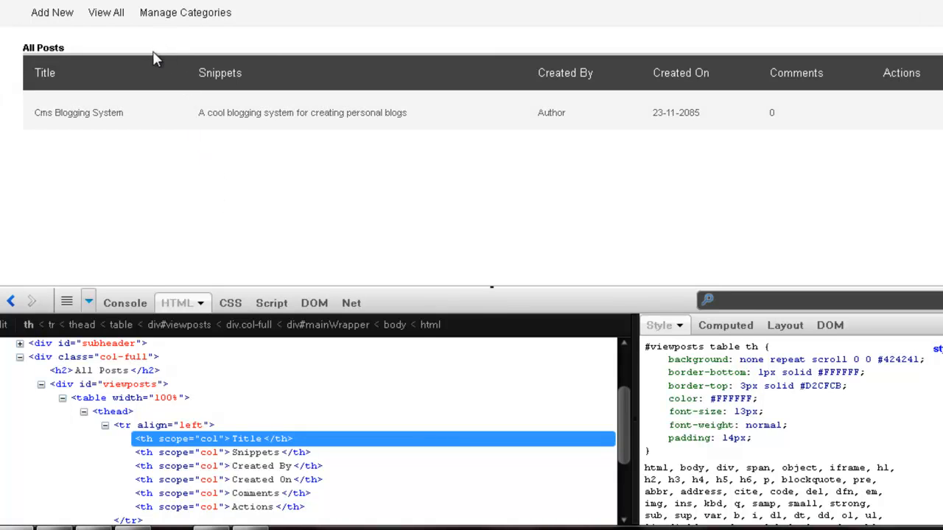
mouse_move(125, 59)
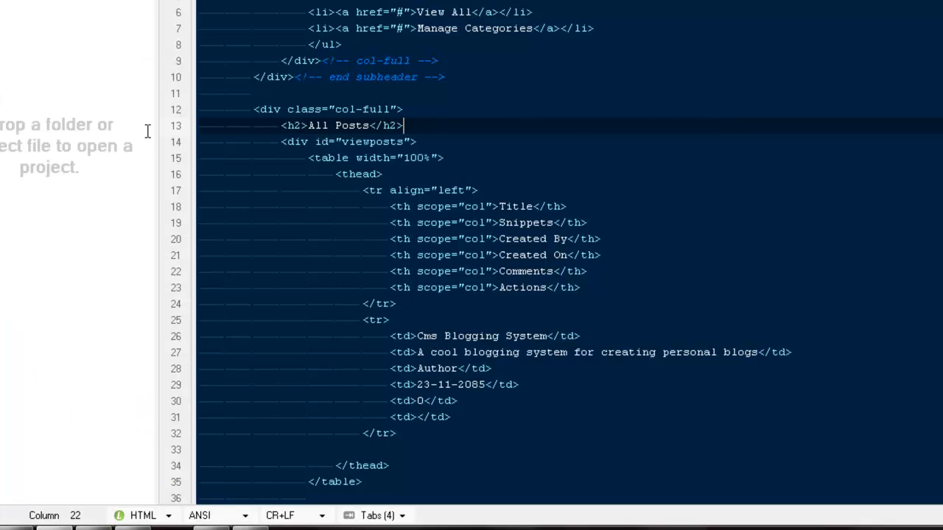
- Insert a div with id 'postsmenu' holding a list of four empty links
key("Enter")
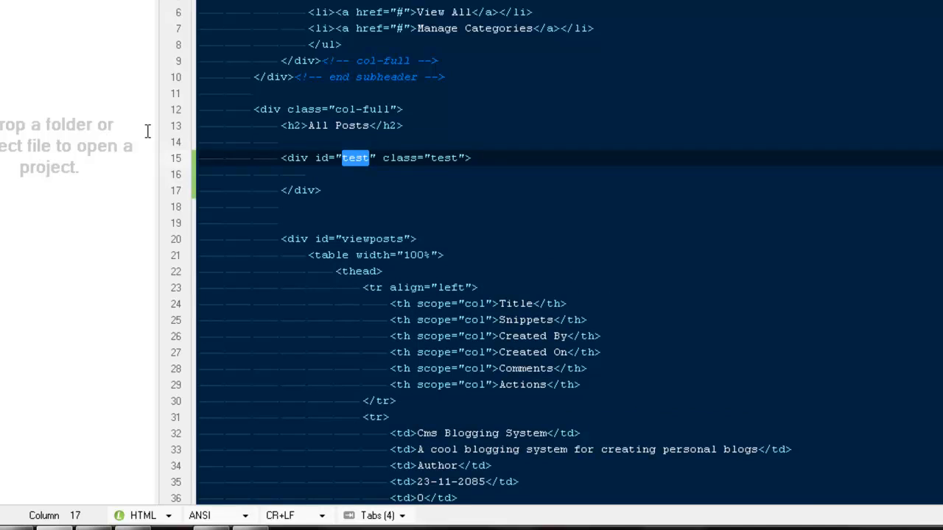
type("postsmen")
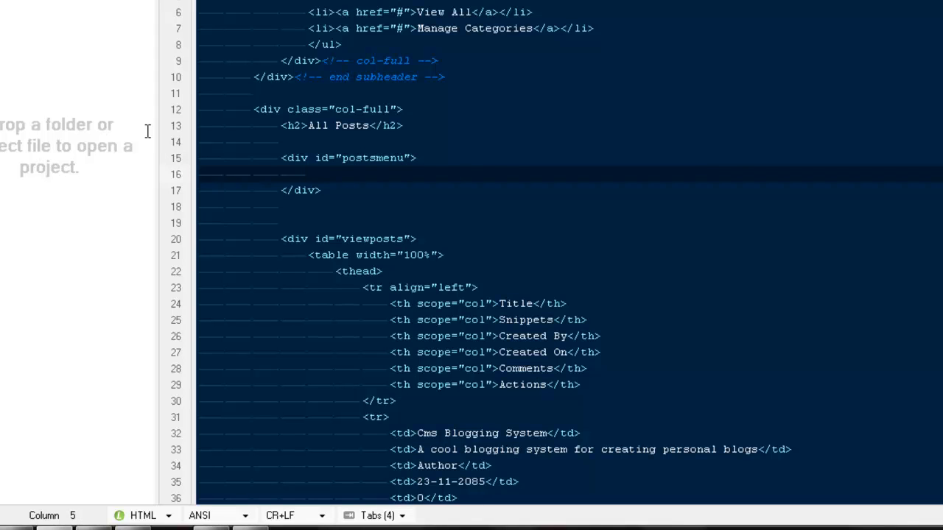
type("u")
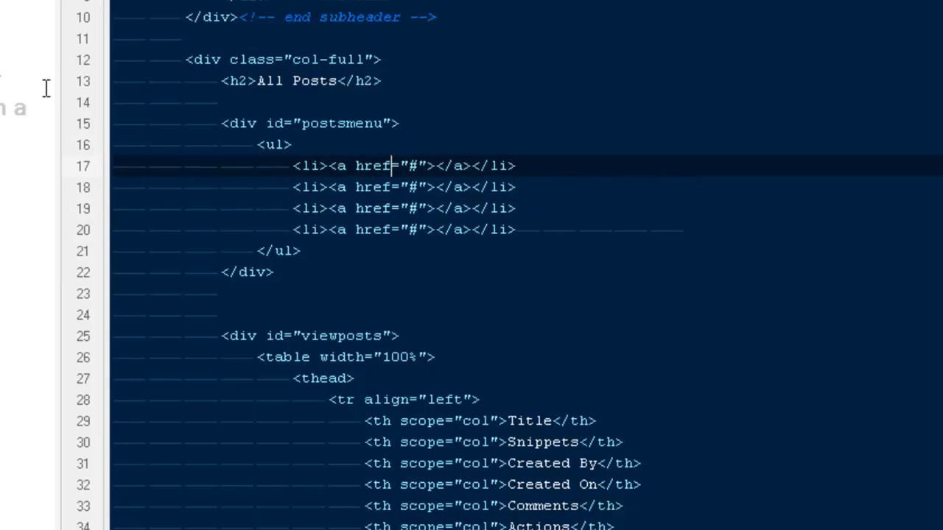
- Label the submenu links View All, Published, Private and Trash, deleting the mistyped Spam entry
type("View All")
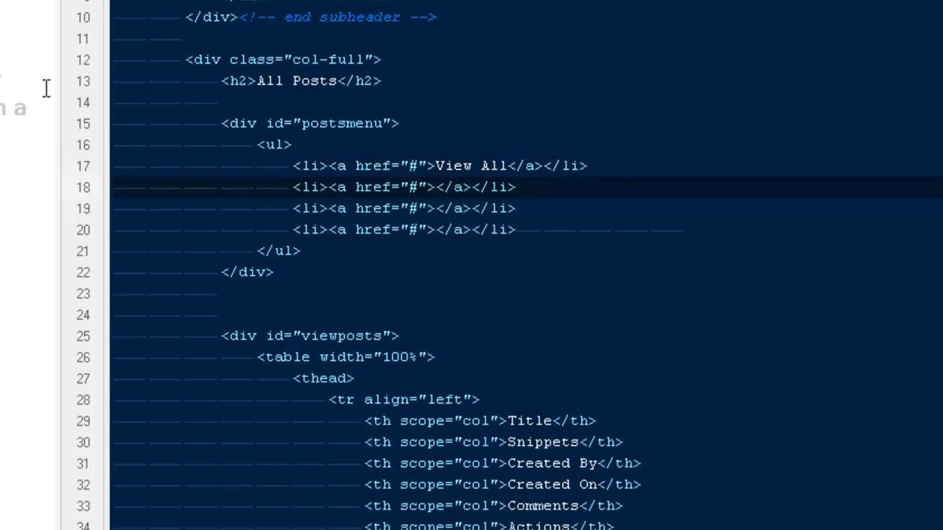
type("Publish")
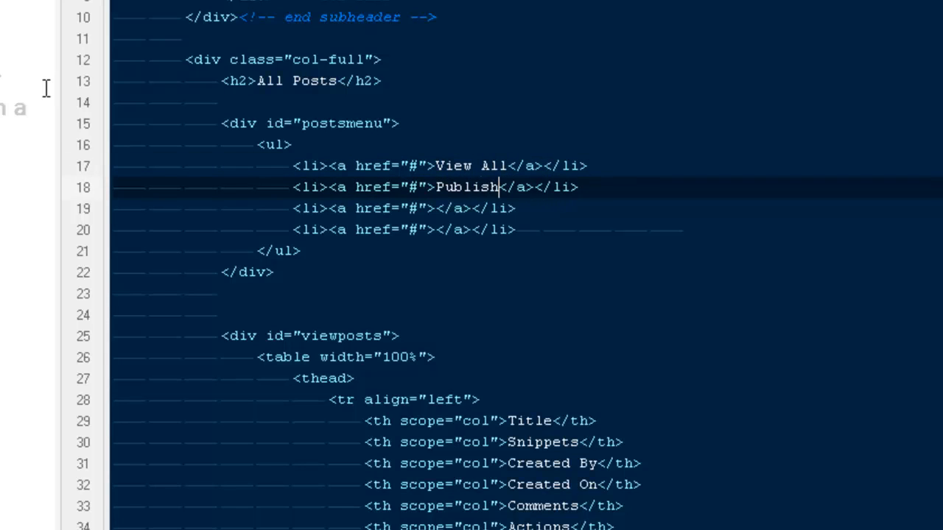
type("ed")
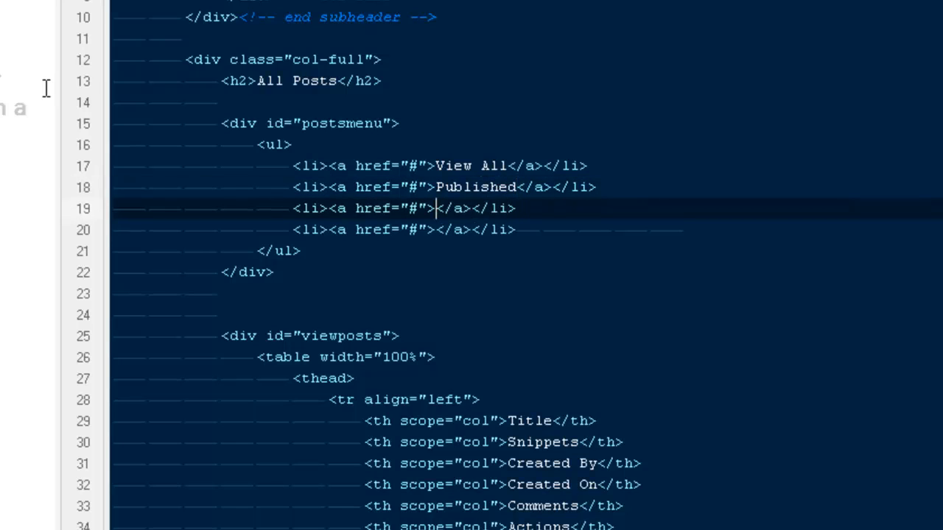
type("Spa")
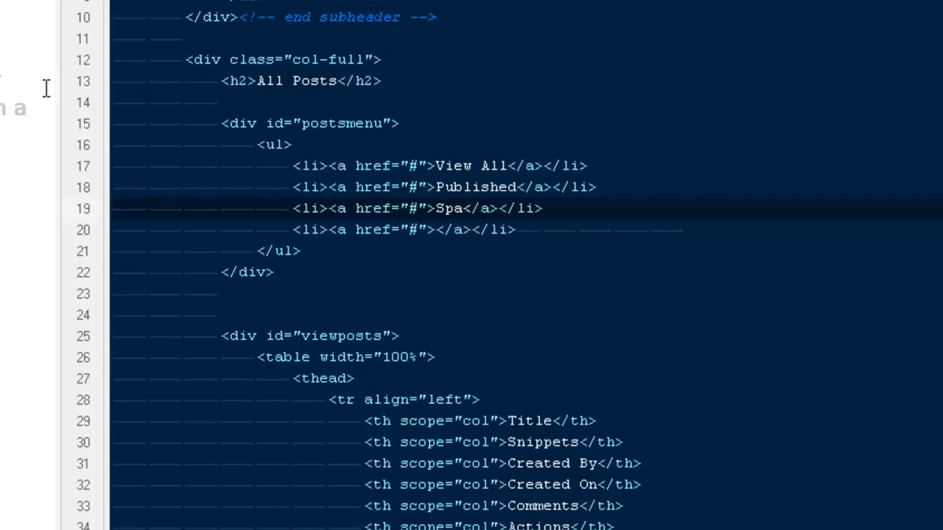
type("m")
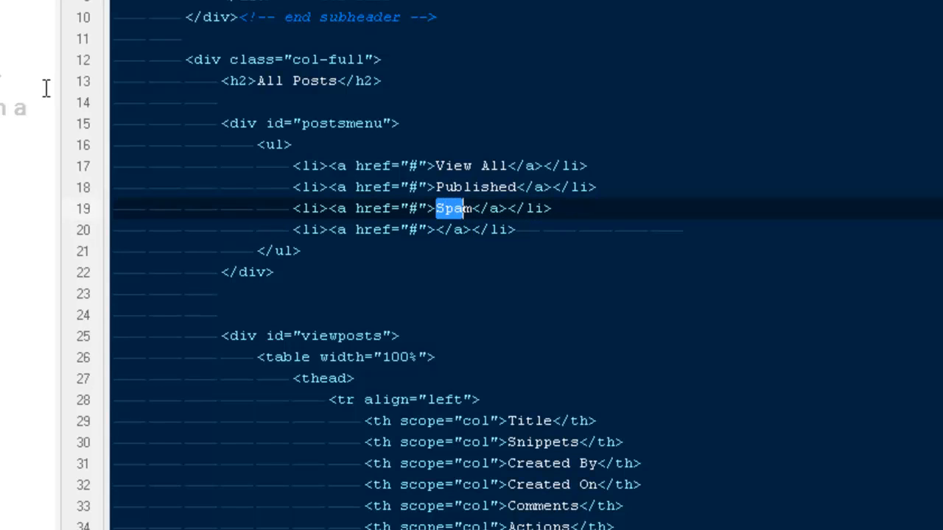
key("Delete")
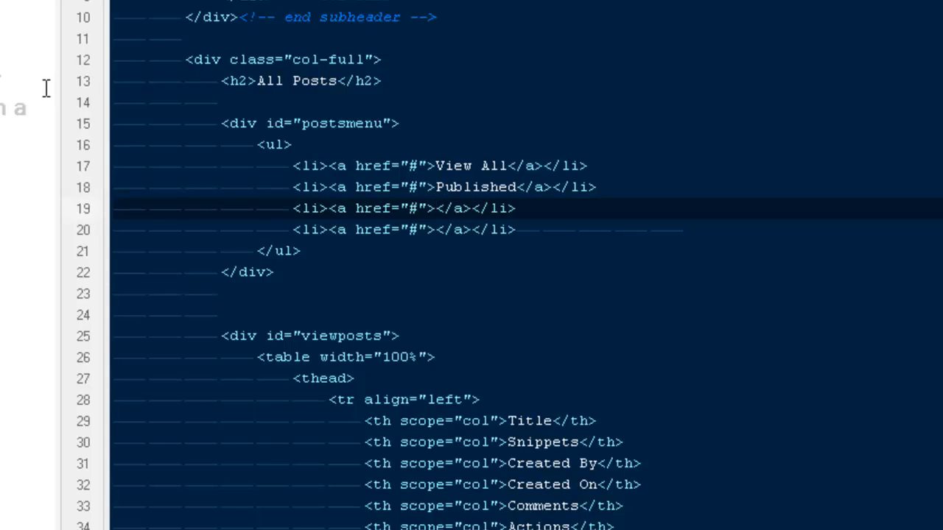
type("Pri")
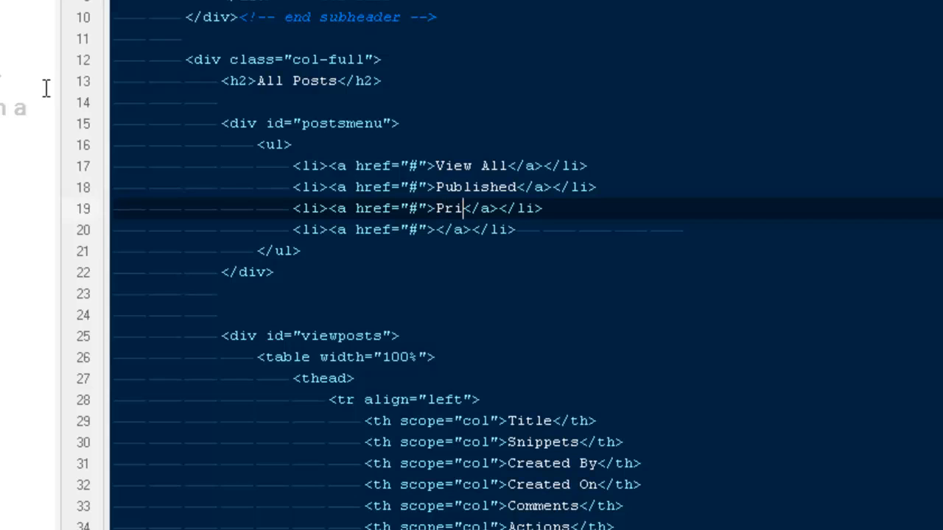
type("vate")
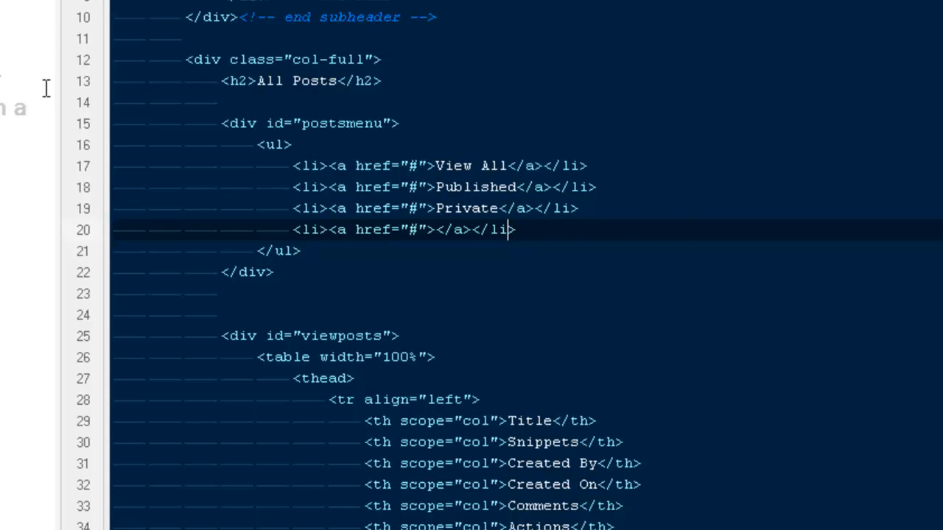
type("Tr")
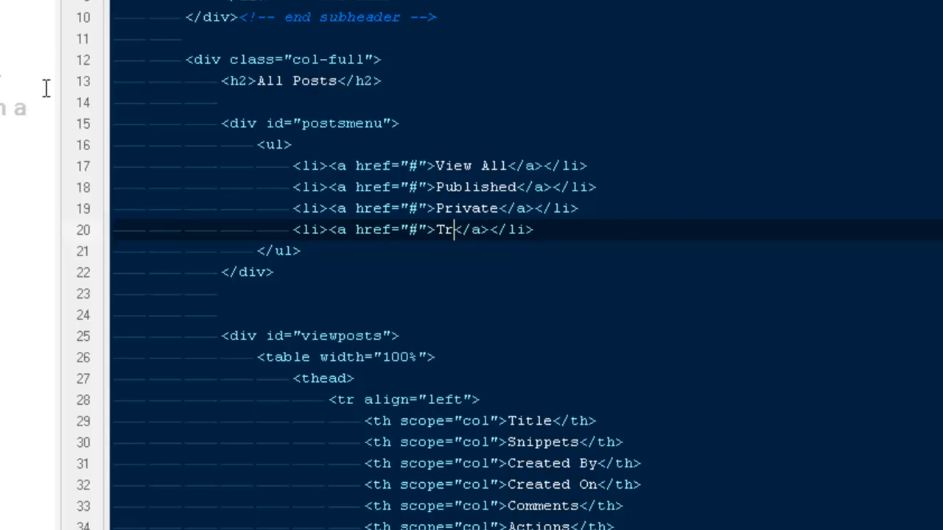
type("ash")
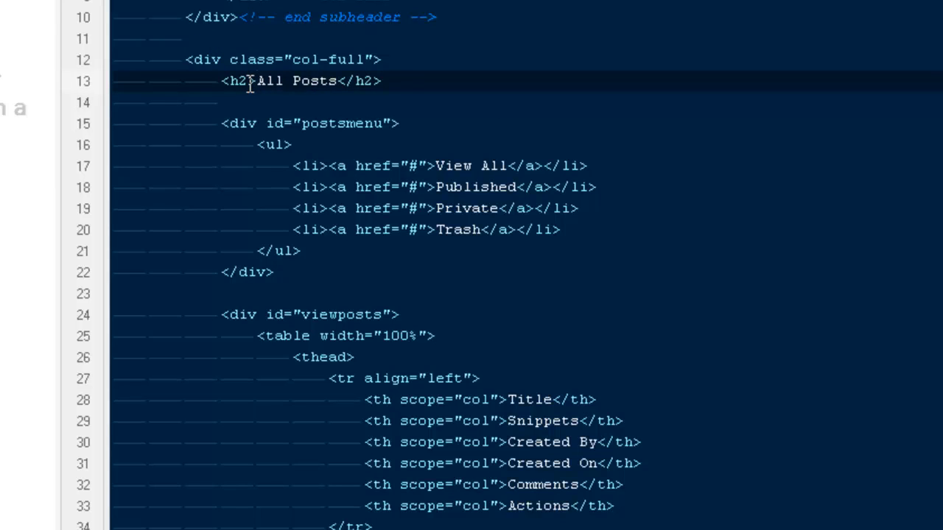
- Add an id attribute to the All Posts heading, partly typed as 'postshe'
type("id=\"\"")
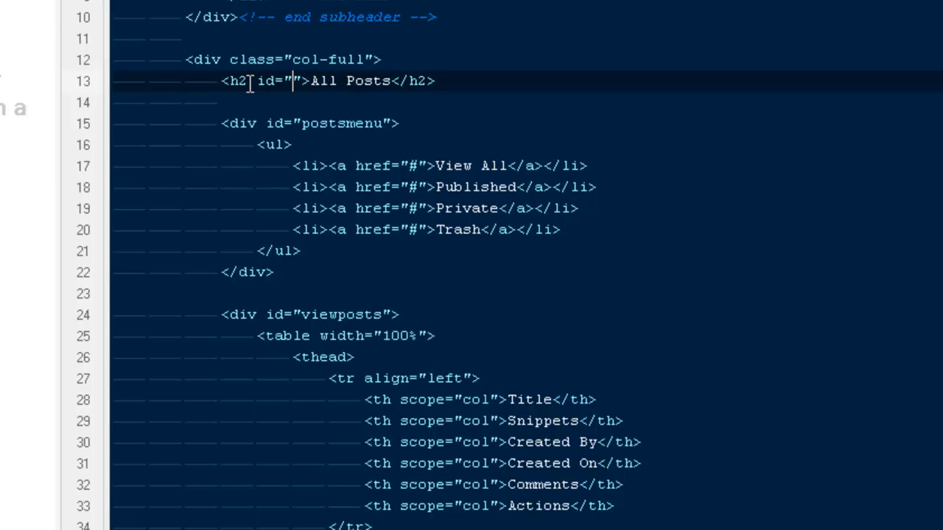
type("postshe")
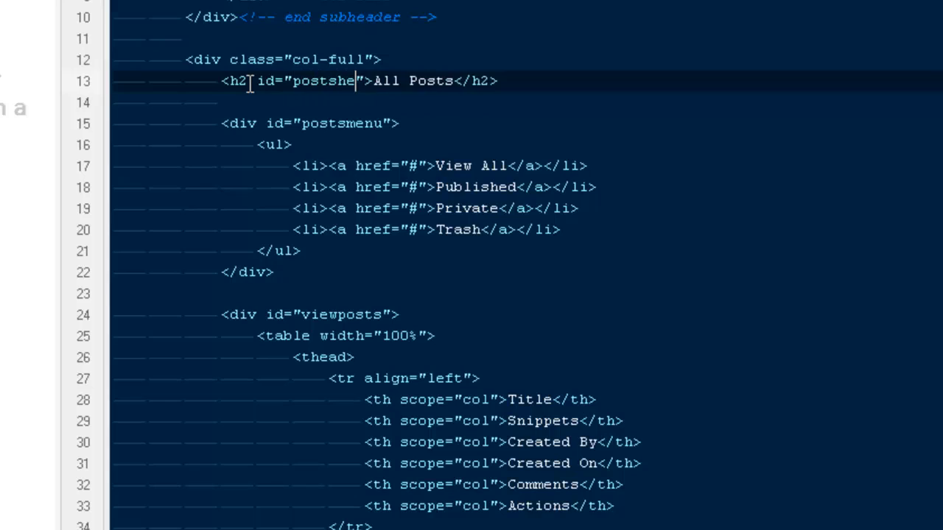